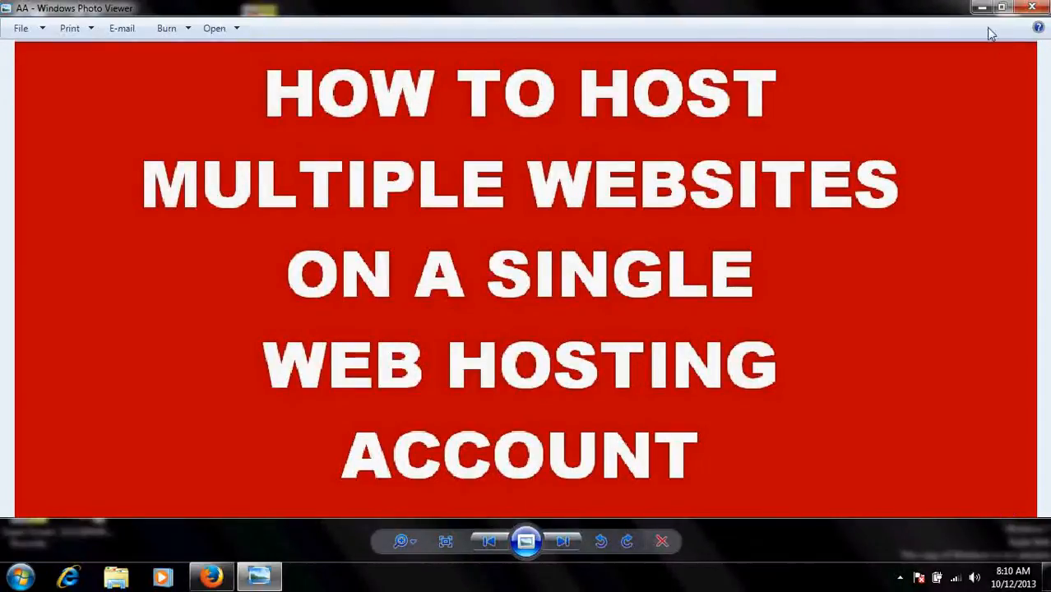
pyautogui.moveTo(982, 11)
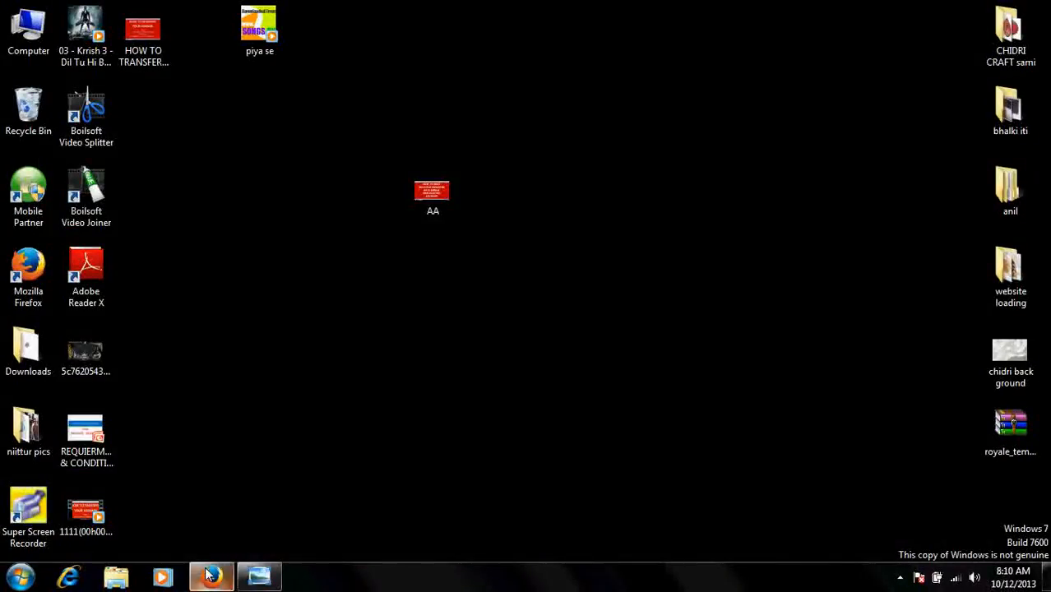
# Step: Compare the Economy, Deluxe and Ultimate hosting plans, noting which allow unlimited websites
pyautogui.click(211, 576)
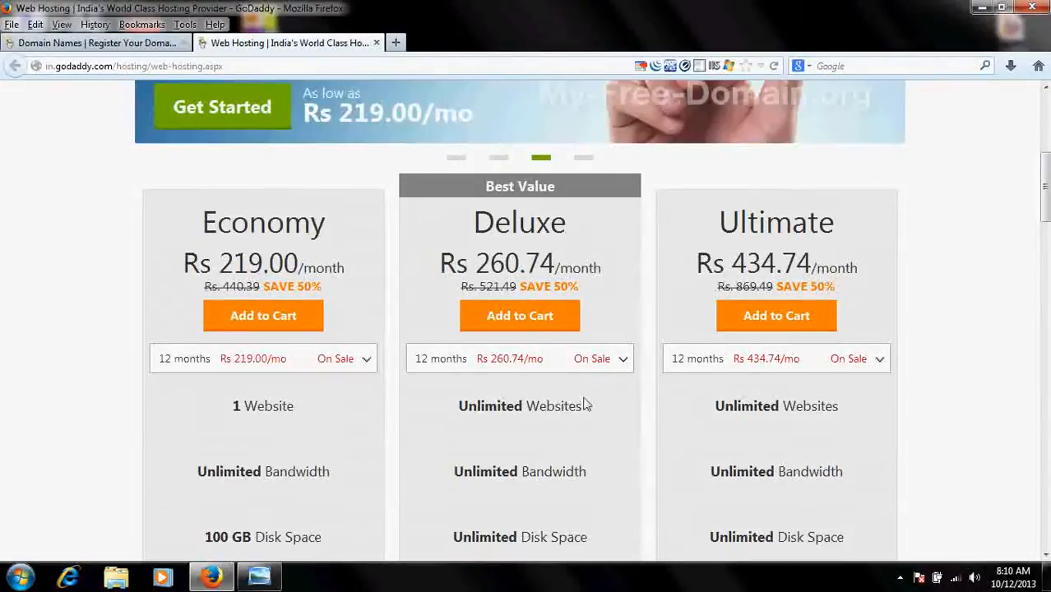
pyautogui.moveTo(438, 399)
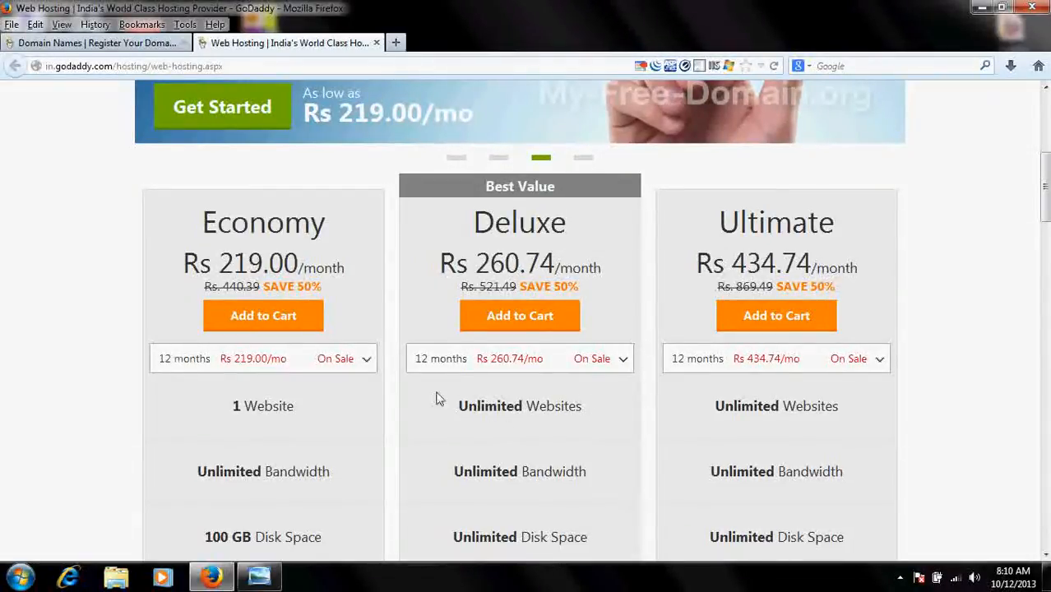
pyautogui.scroll(3)
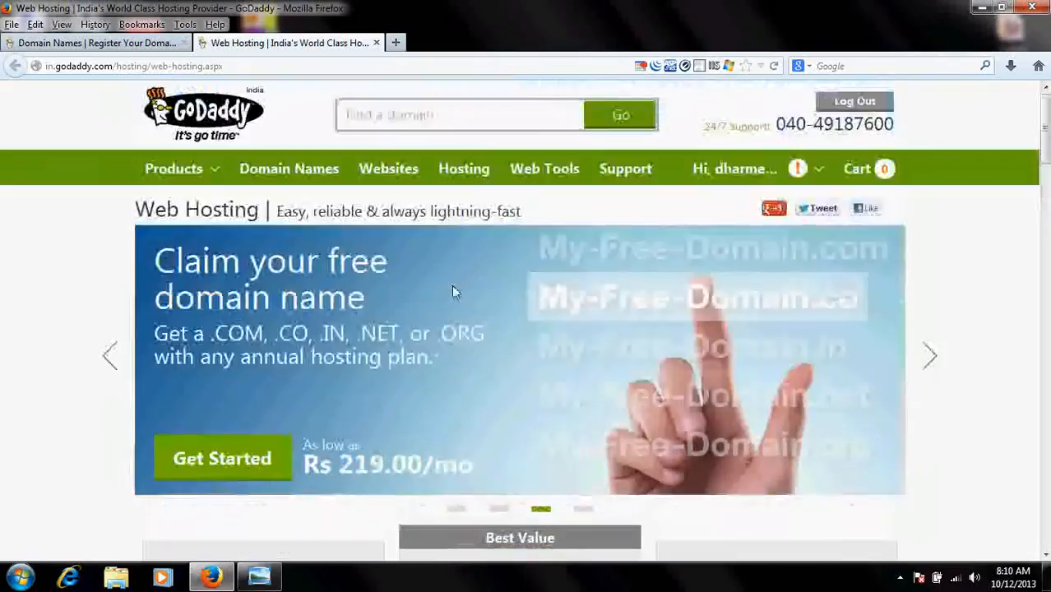
pyautogui.scroll(-3)
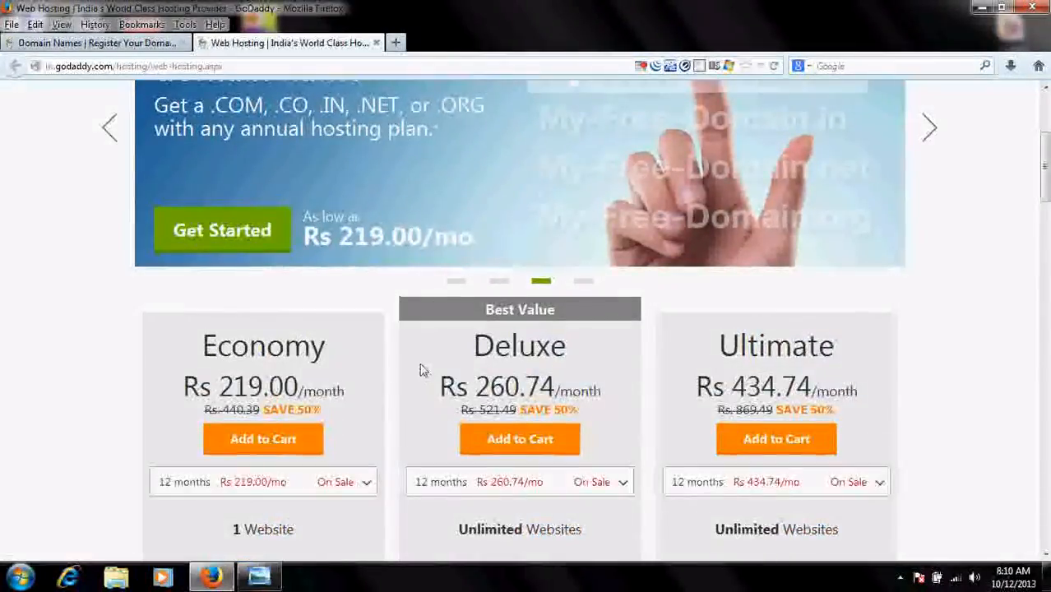
pyautogui.scroll(-3)
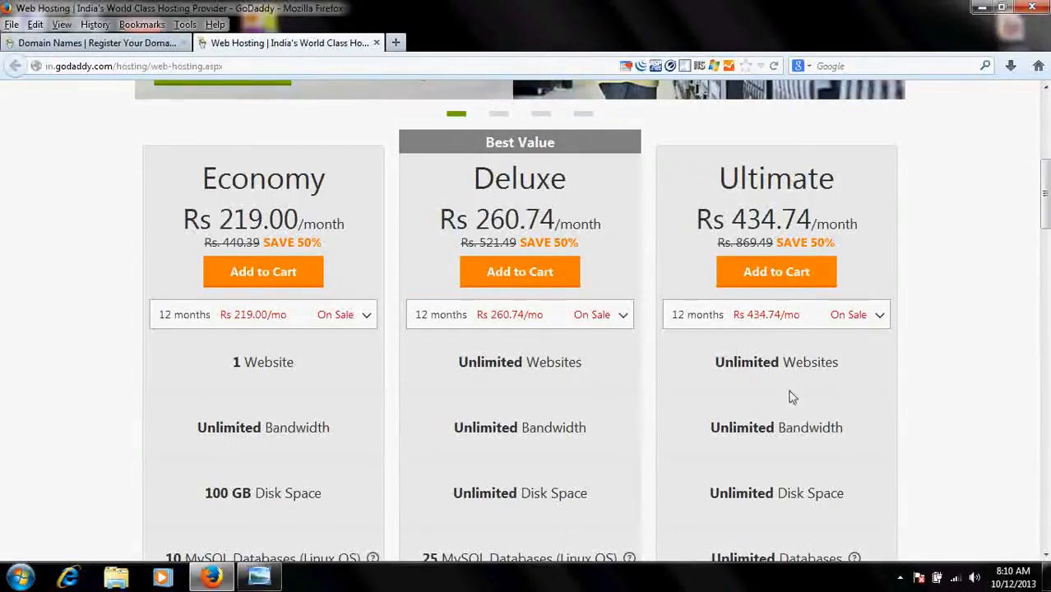
pyautogui.moveTo(738, 392)
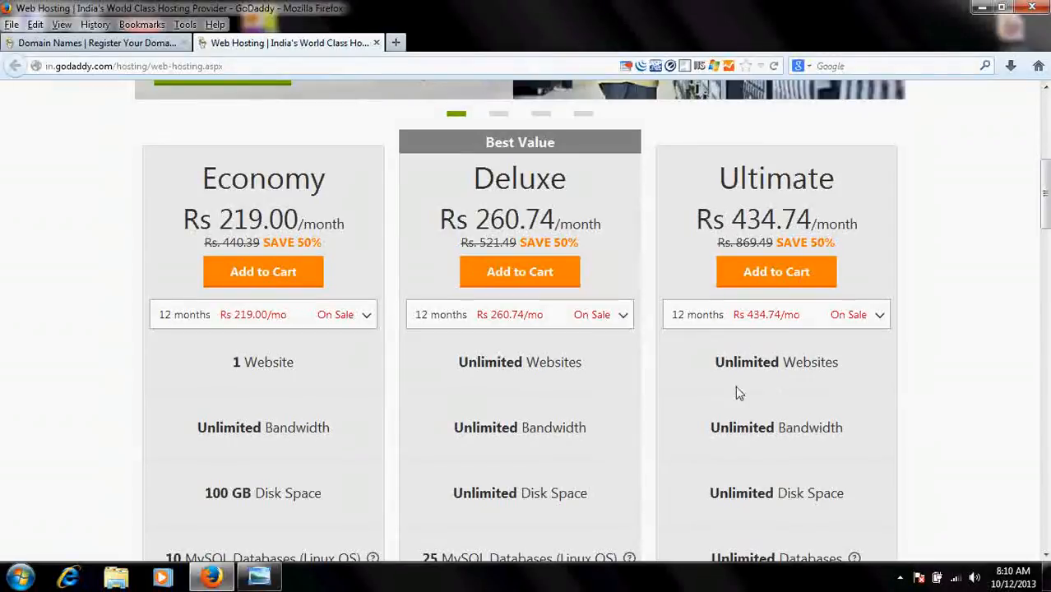
pyautogui.moveTo(181, 236)
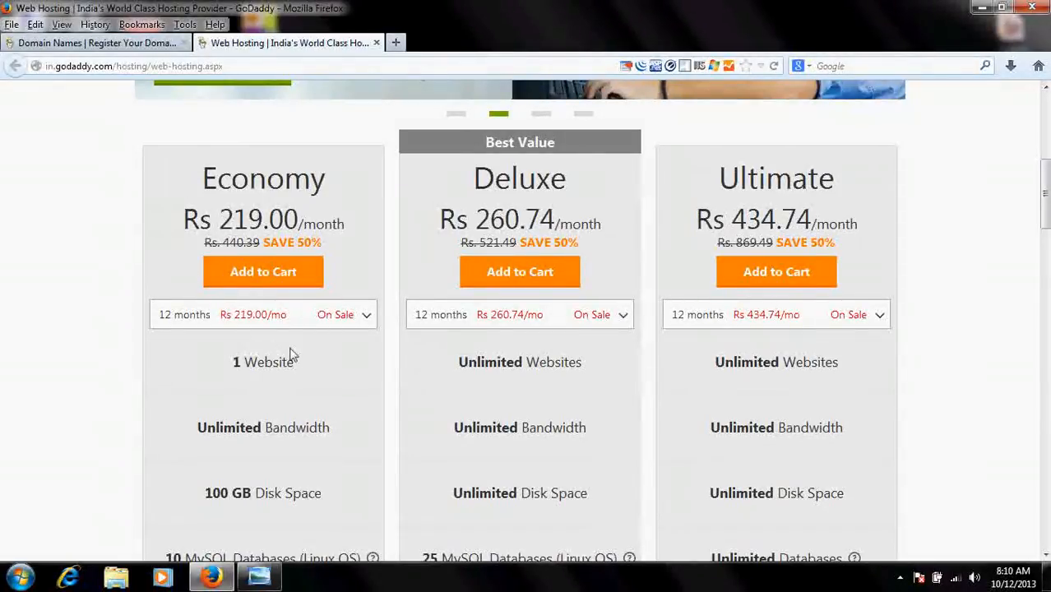
pyautogui.moveTo(226, 349)
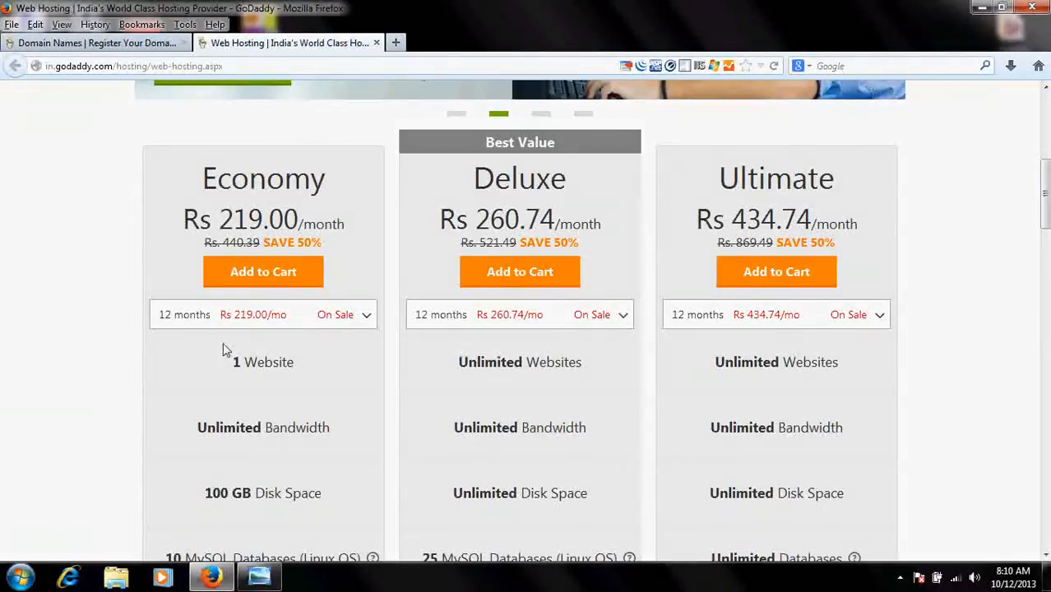
pyautogui.moveTo(243, 160)
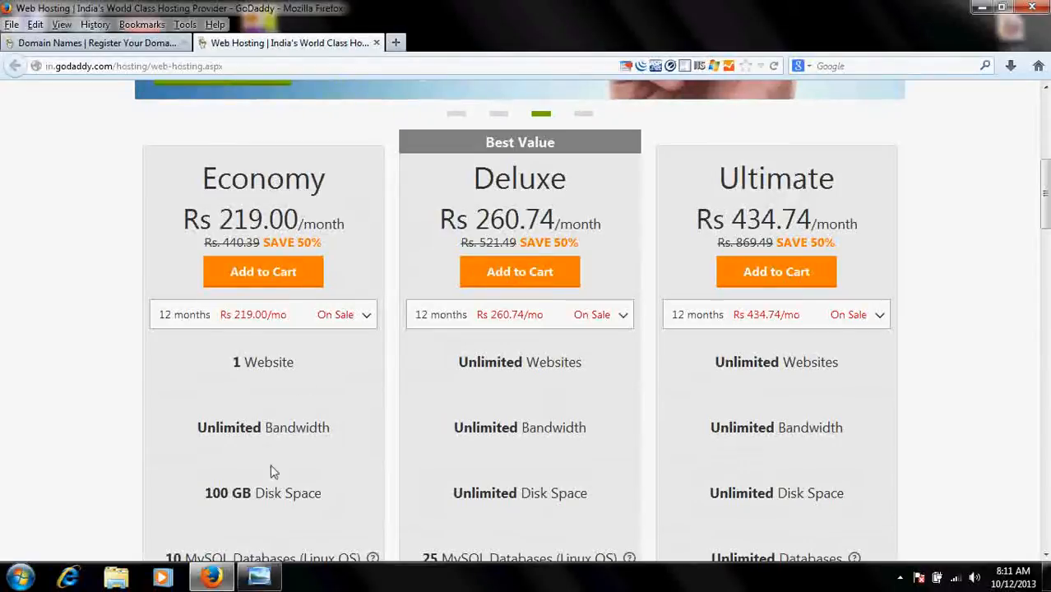
pyautogui.moveTo(159, 262)
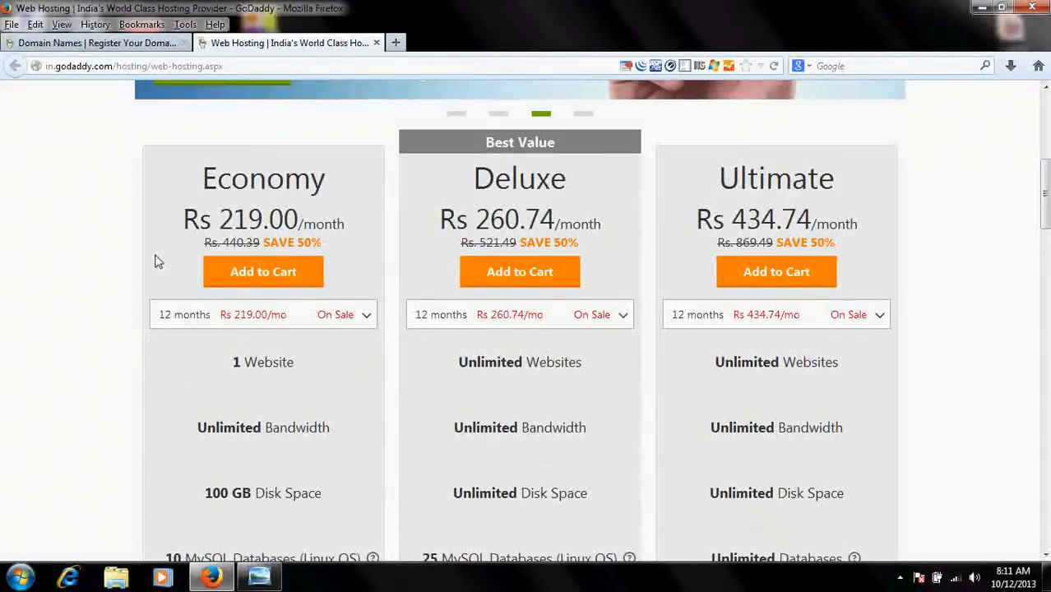
pyautogui.scroll(3)
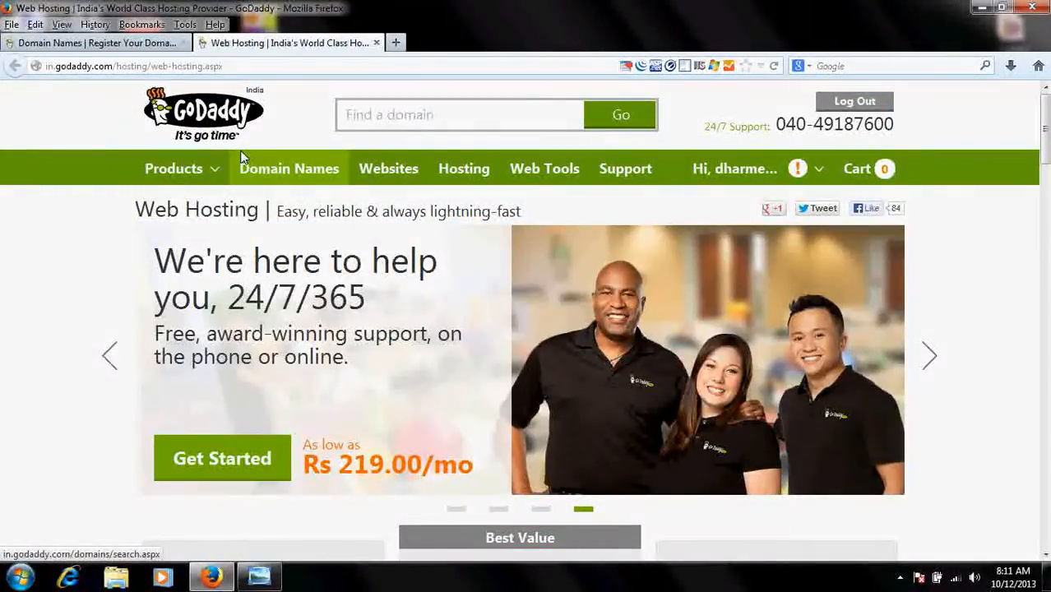
pyautogui.scroll(-3)
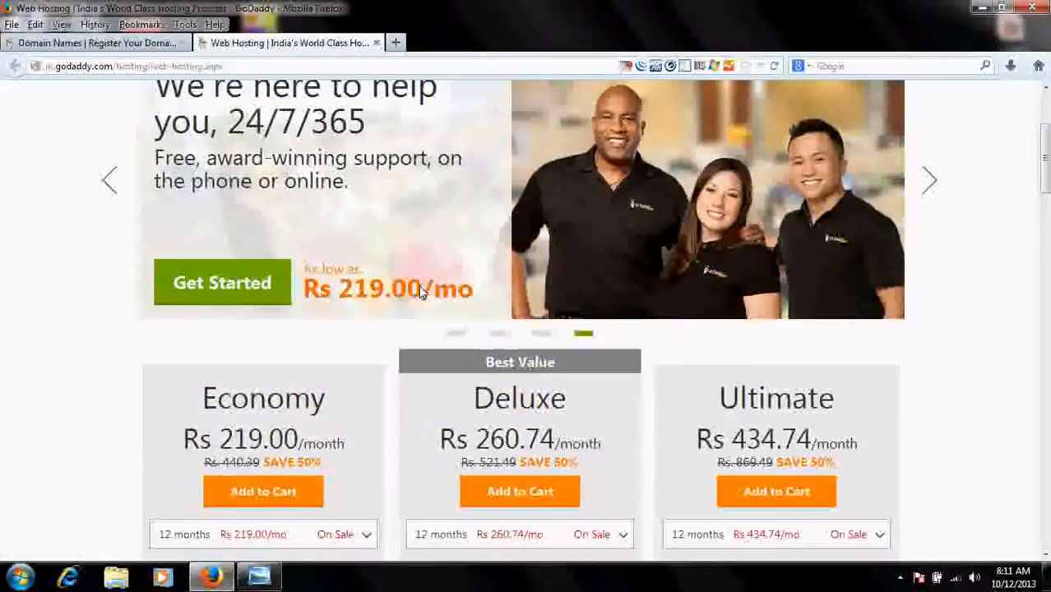
pyautogui.scroll(-3)
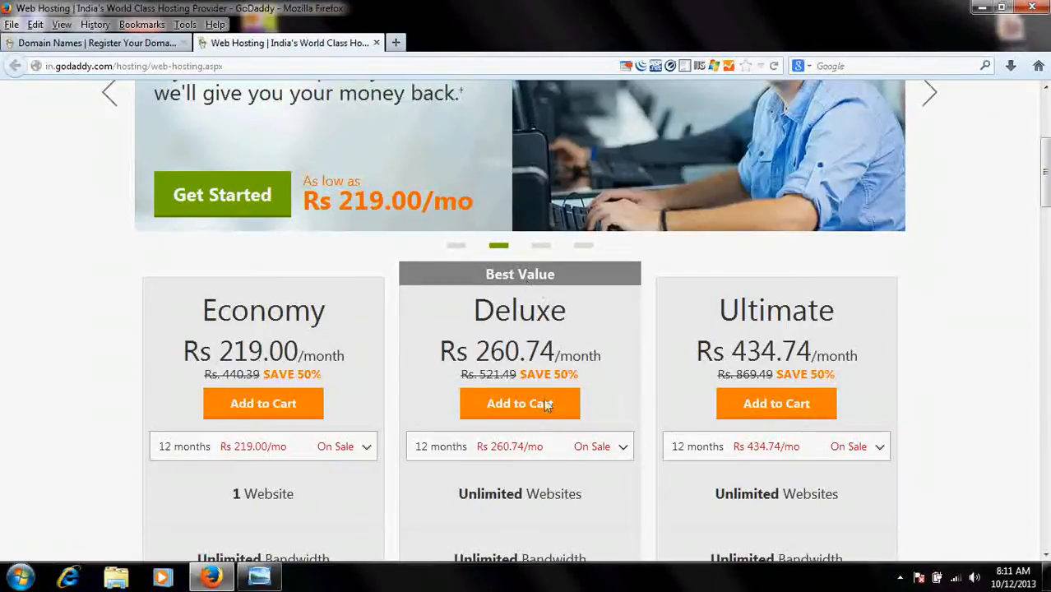
pyautogui.scroll(-3)
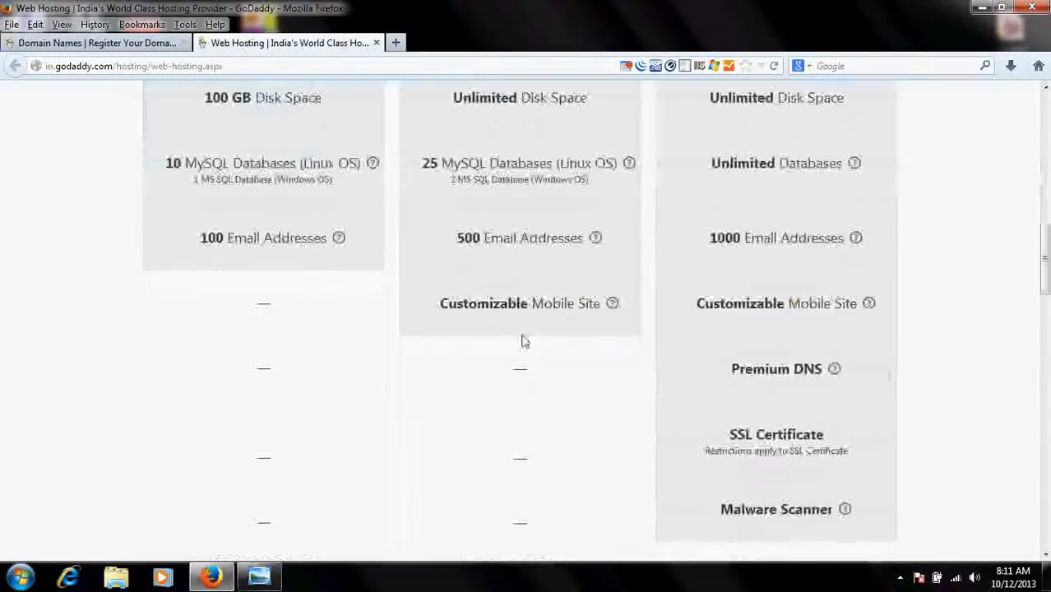
pyautogui.scroll(3)
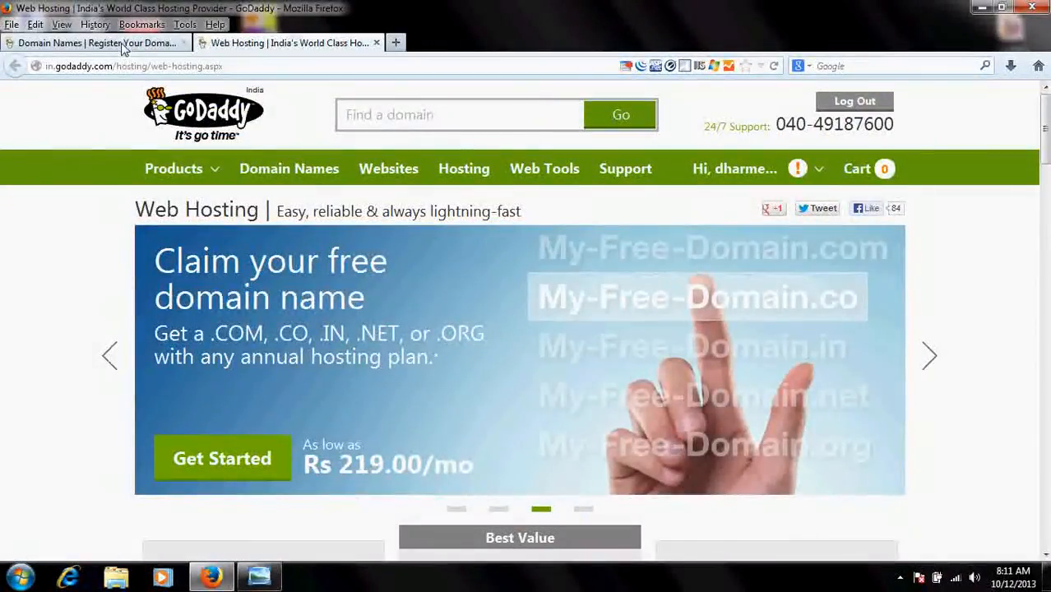
# Step: Go to My Account from Domain Names and expand DOMAINS to list all 16 domains
pyautogui.click(95, 43)
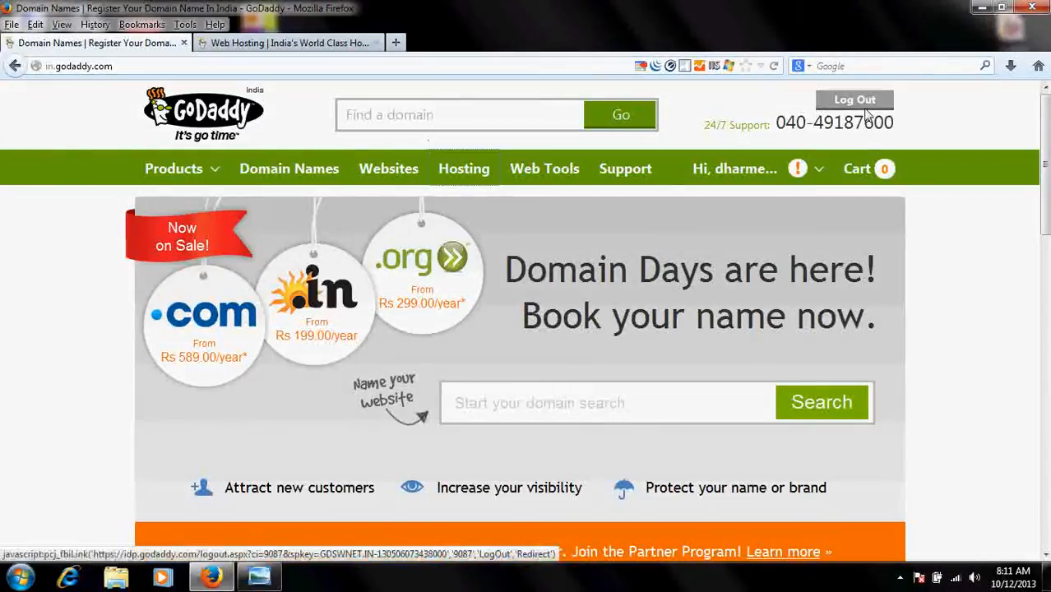
pyautogui.click(734, 168)
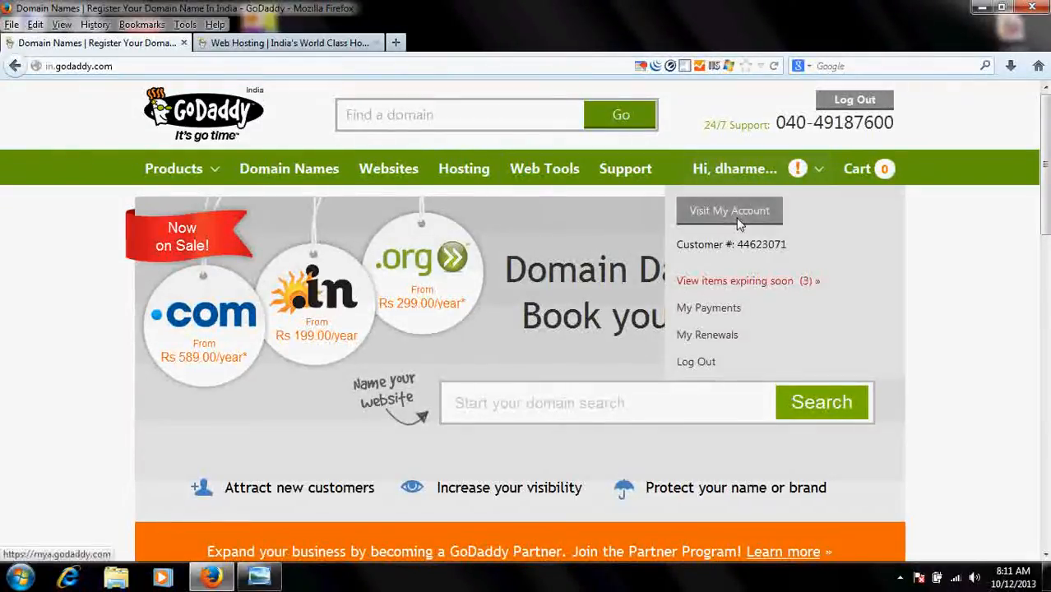
pyautogui.click(729, 210)
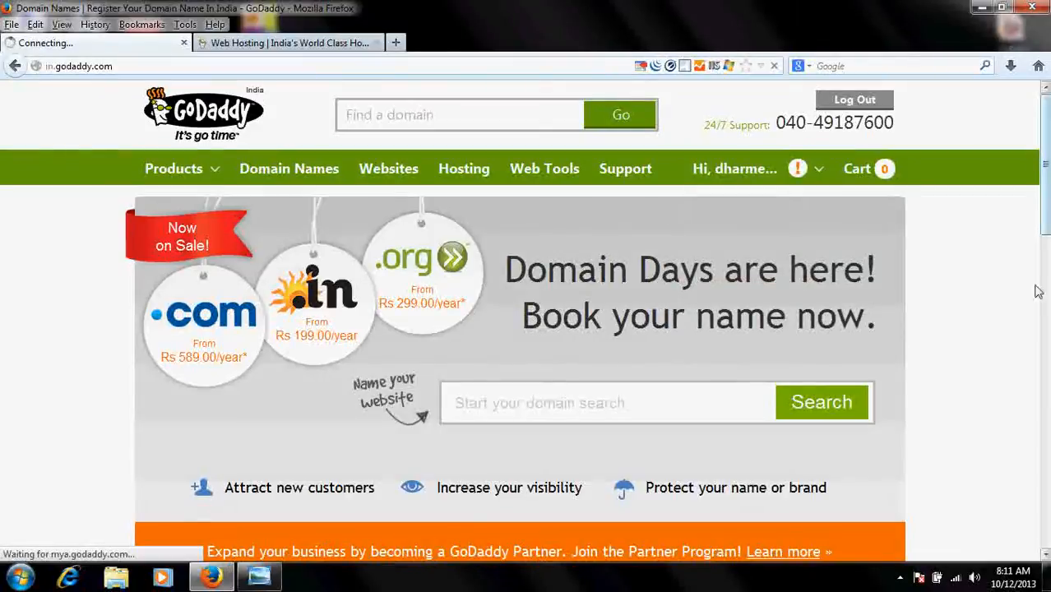
pyautogui.click(854, 100)
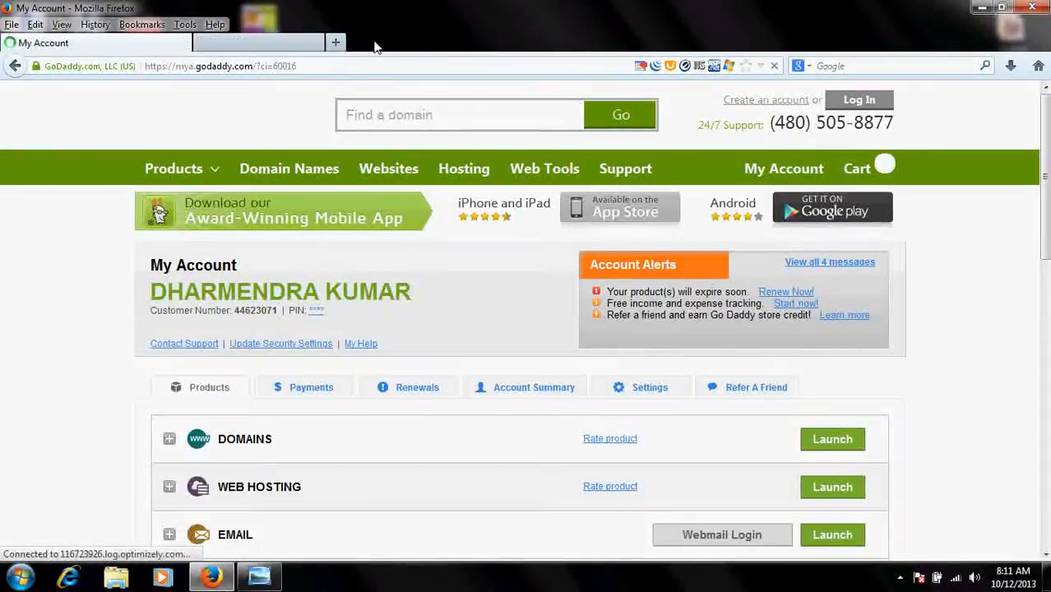
pyautogui.scroll(-3)
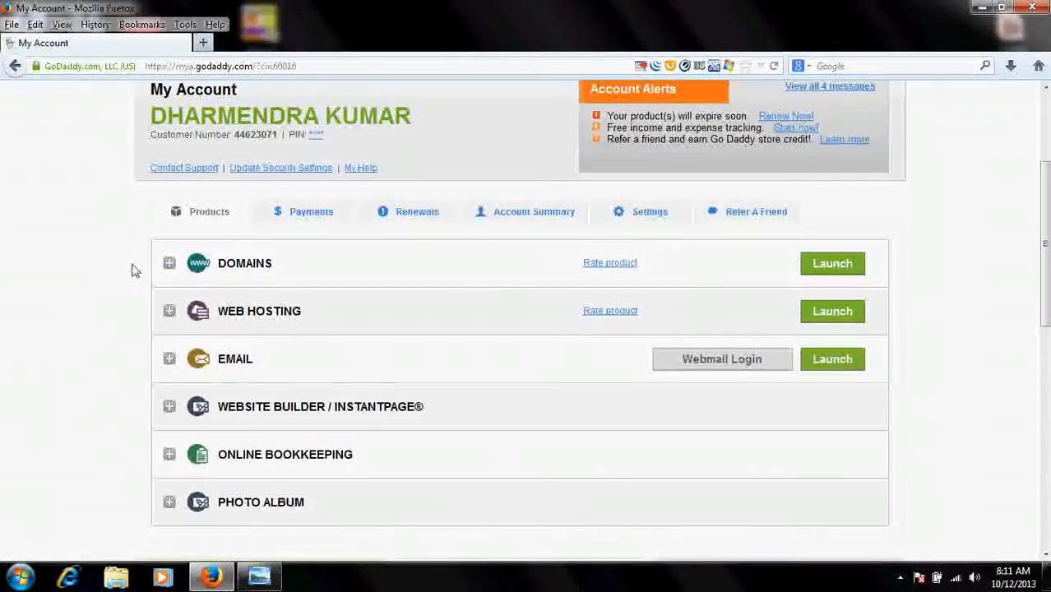
pyautogui.click(169, 264)
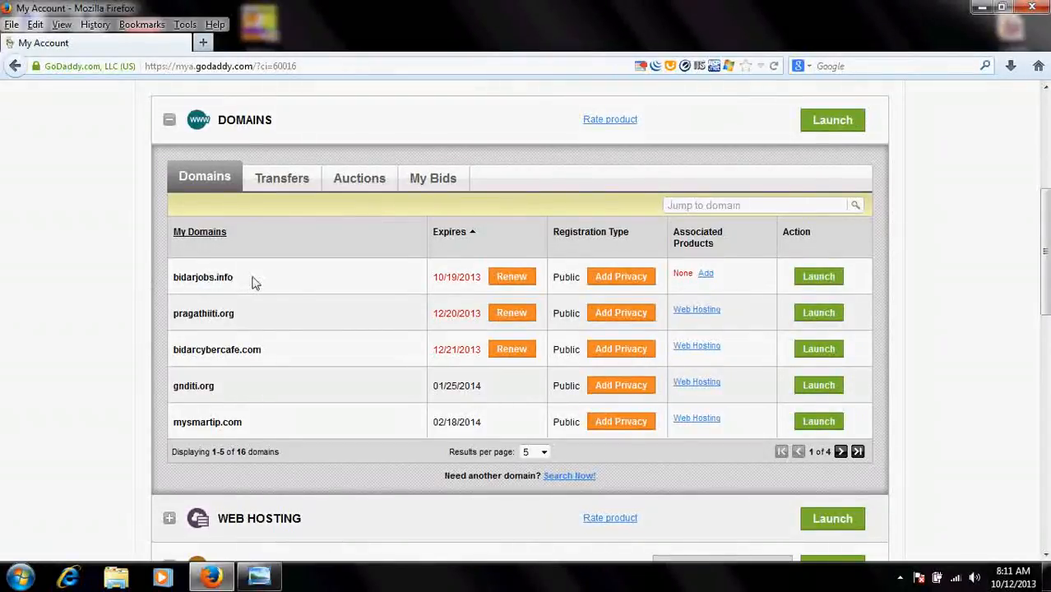
pyautogui.moveTo(677, 284)
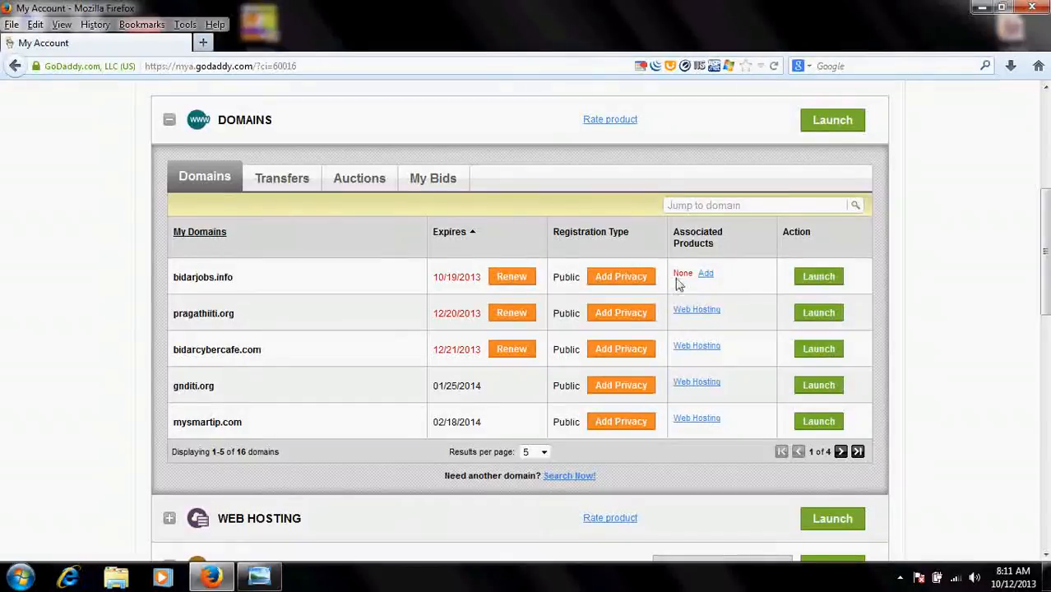
pyautogui.moveTo(672, 249)
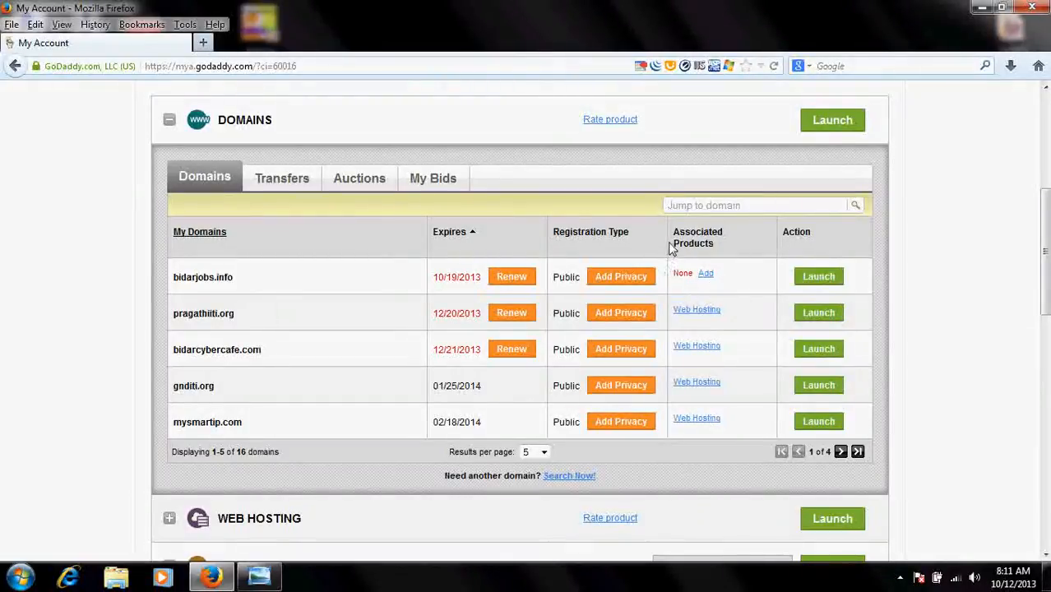
pyautogui.moveTo(701, 286)
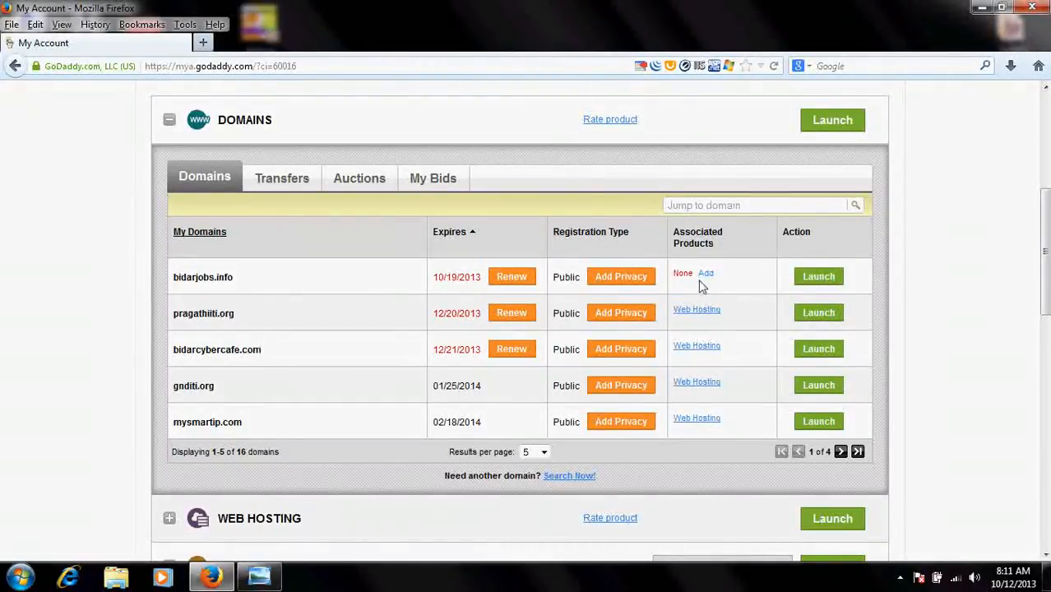
pyautogui.moveTo(235, 323)
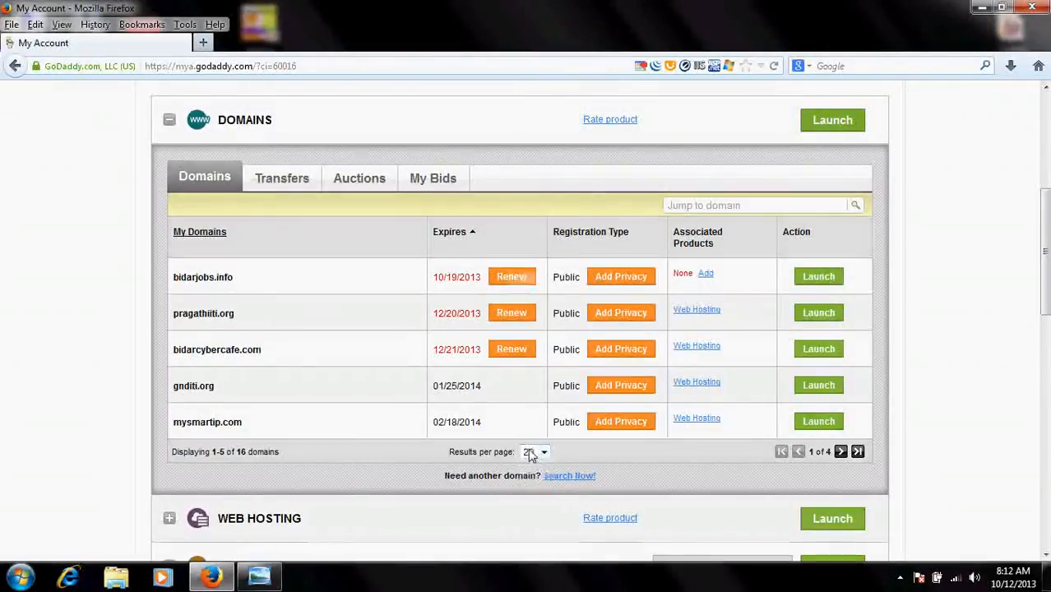
# Step: Show more domains per page, confirm bidarjobs.info has no associated products, then reach Web Hosting
pyautogui.click(534, 452)
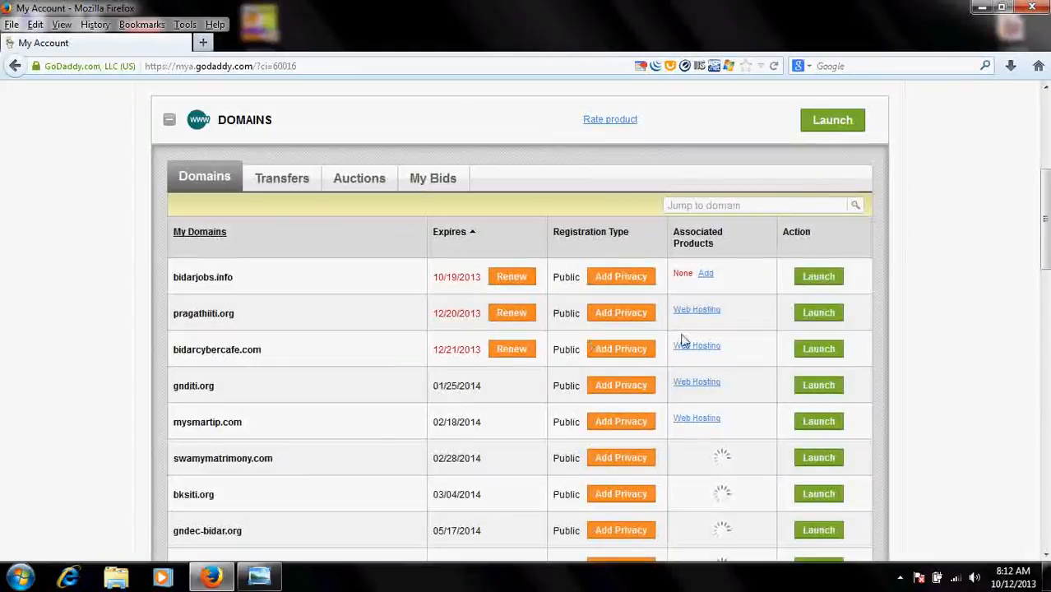
pyautogui.scroll(-3)
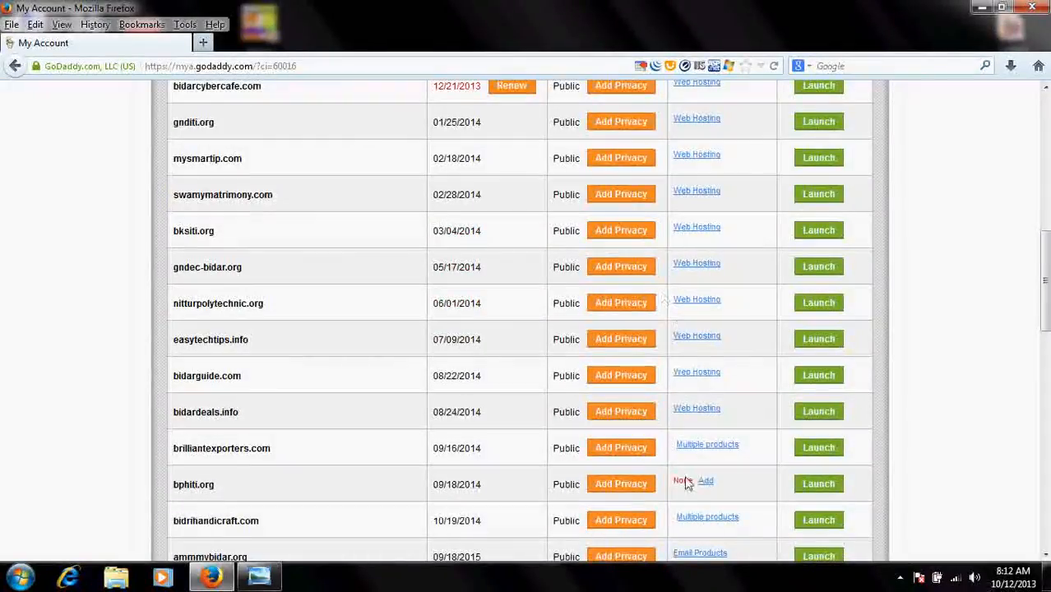
pyautogui.scroll(3)
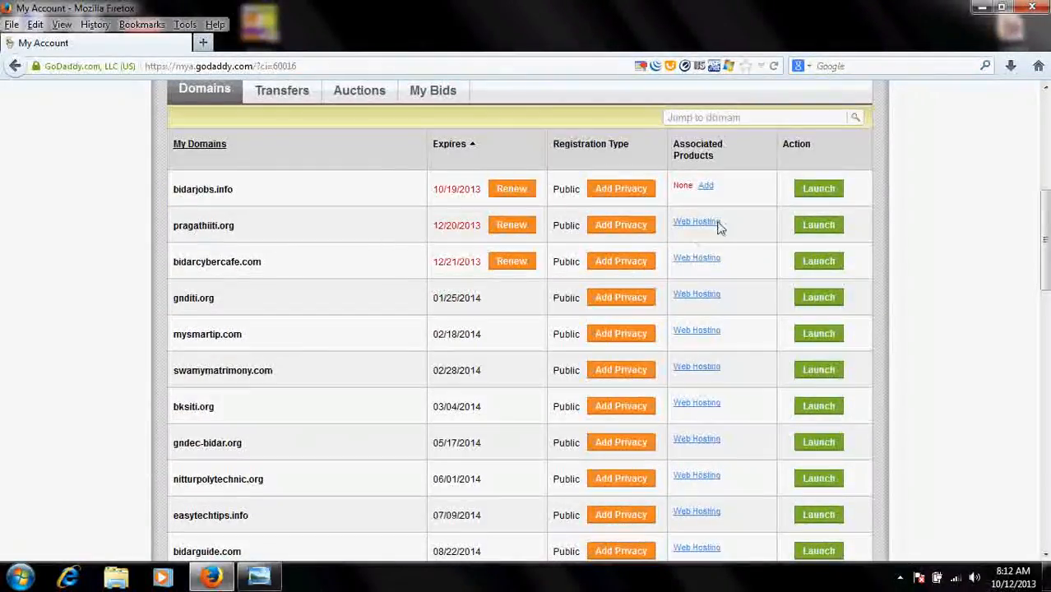
pyautogui.moveTo(621, 188)
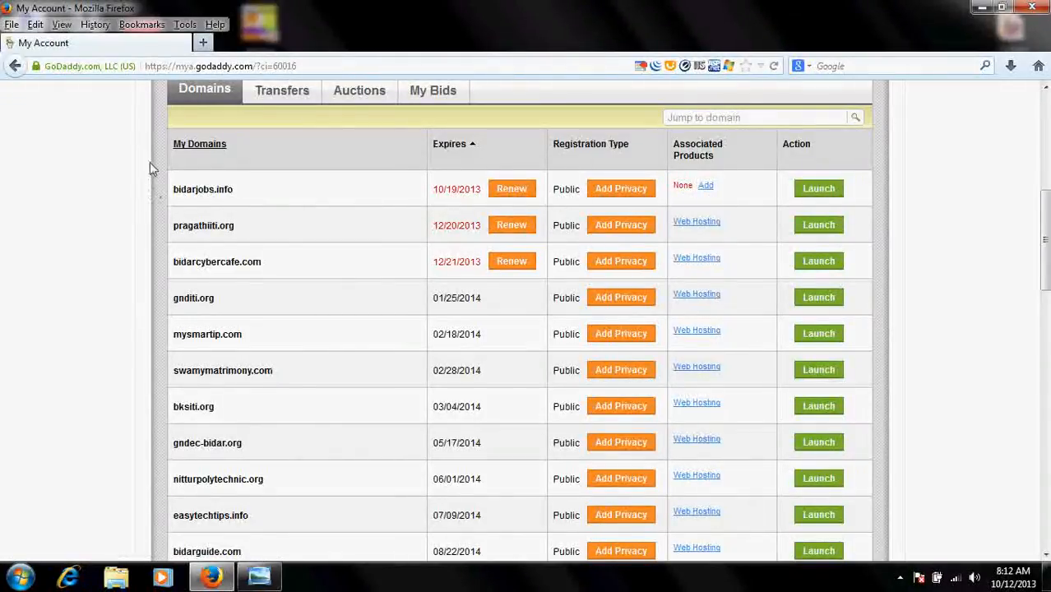
pyautogui.moveTo(199, 175)
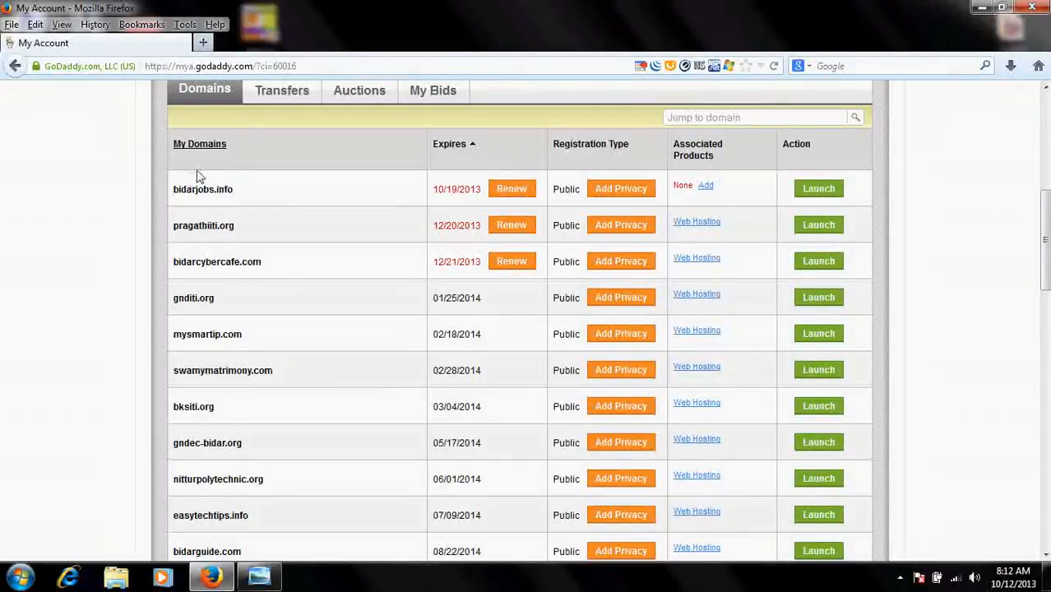
pyautogui.moveTo(264, 177)
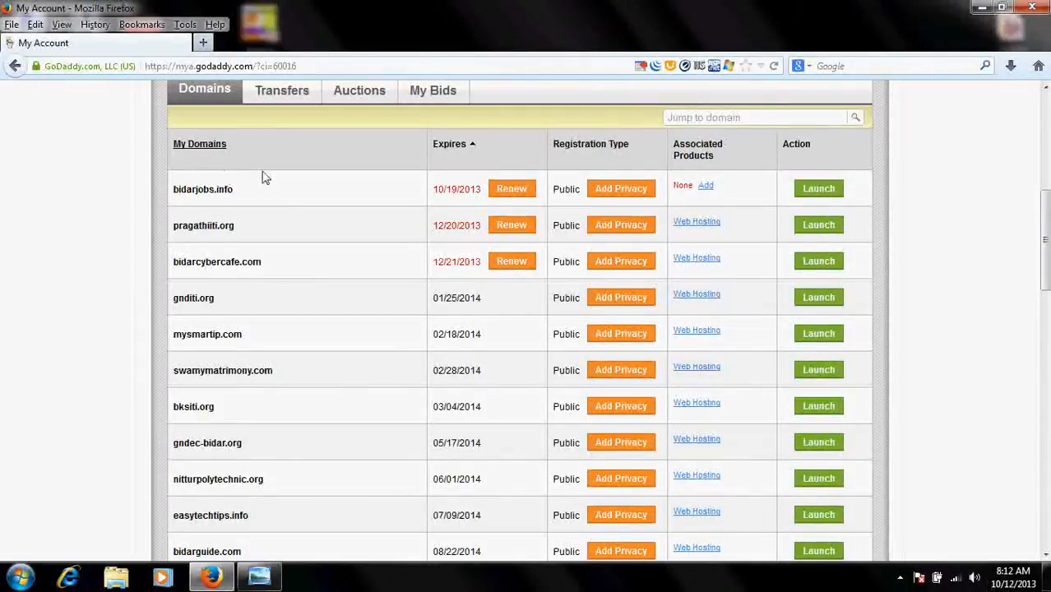
pyautogui.moveTo(151, 206)
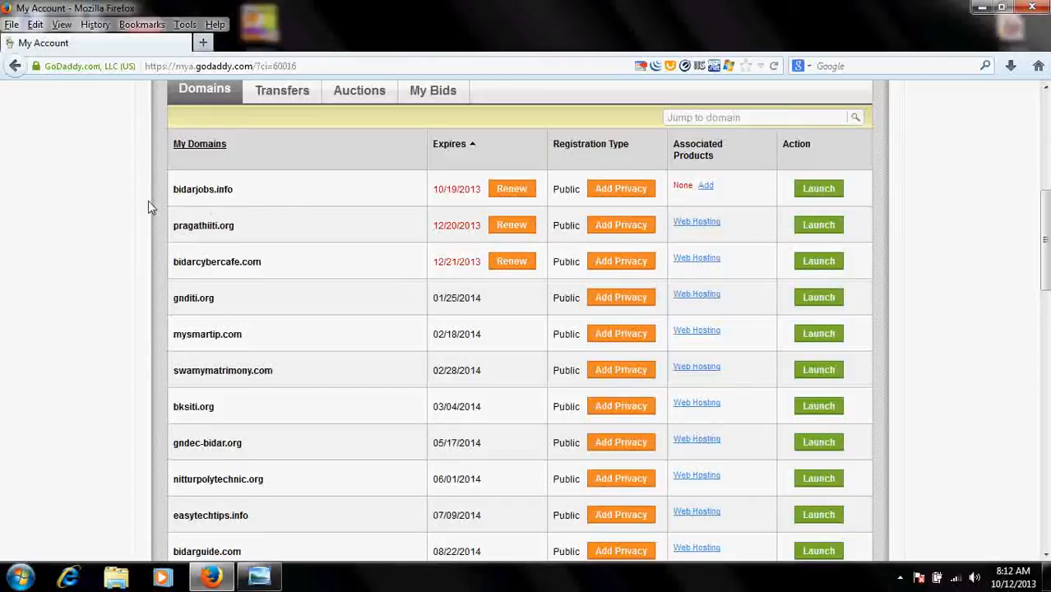
pyautogui.moveTo(254, 182)
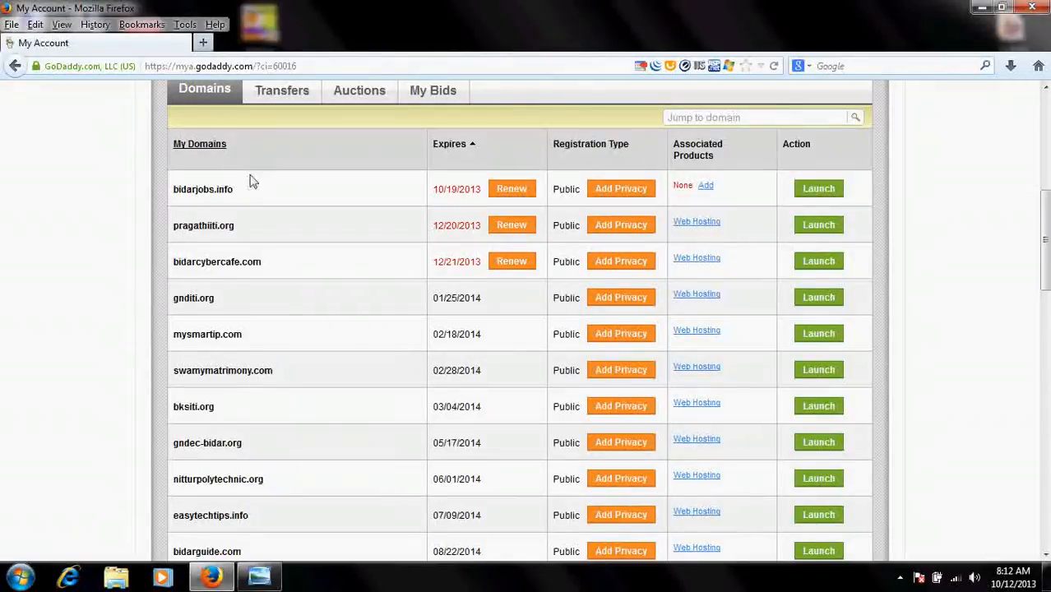
pyautogui.moveTo(799, 203)
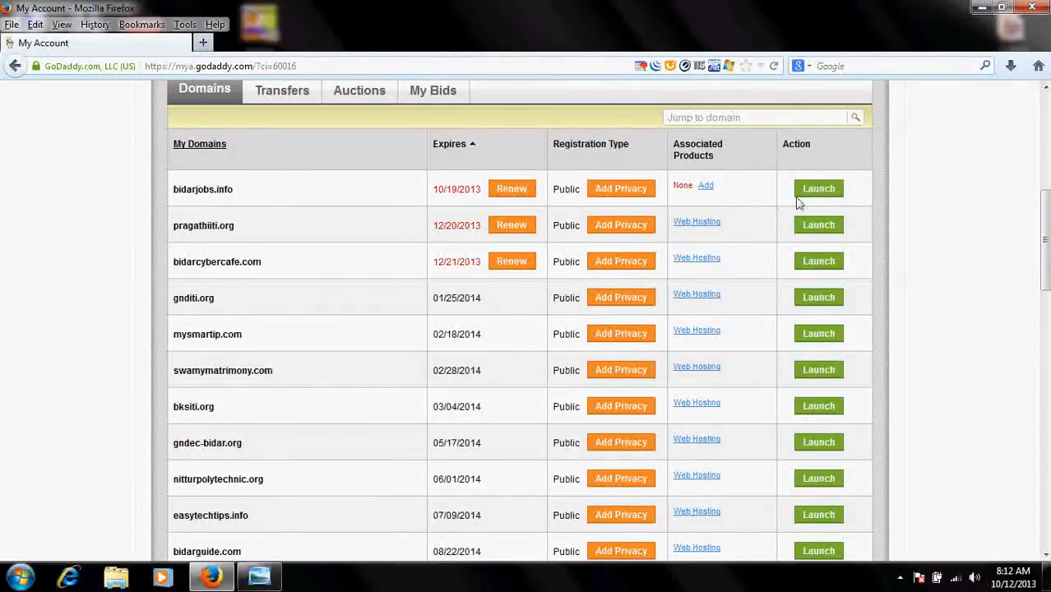
pyautogui.moveTo(103, 219)
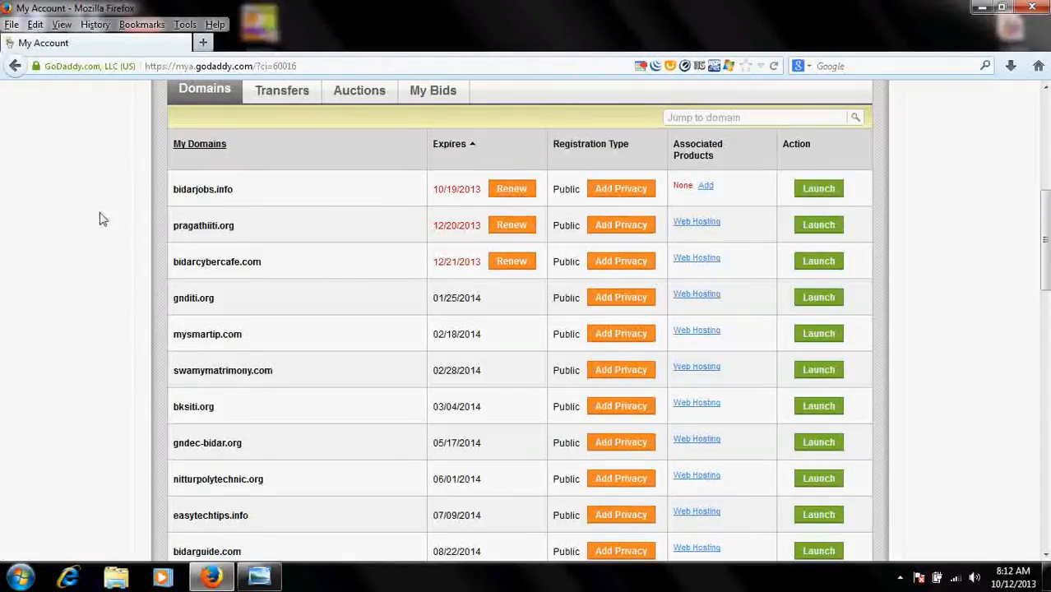
pyautogui.scroll(-3)
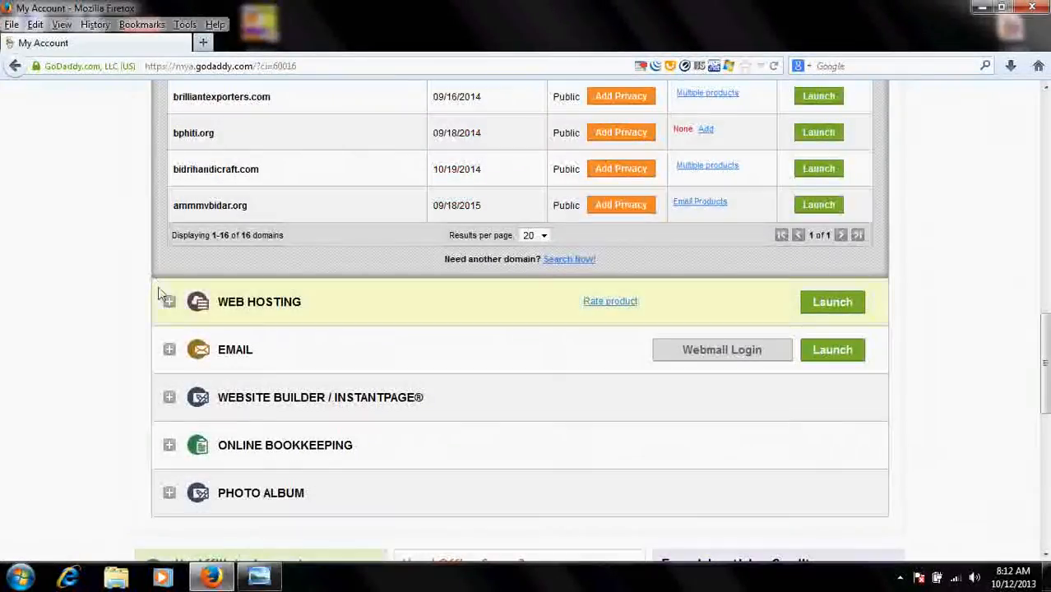
# Step: Expand Web Hosting and launch the easytechtips.info Deluxe hosting control panel
pyautogui.click(169, 301)
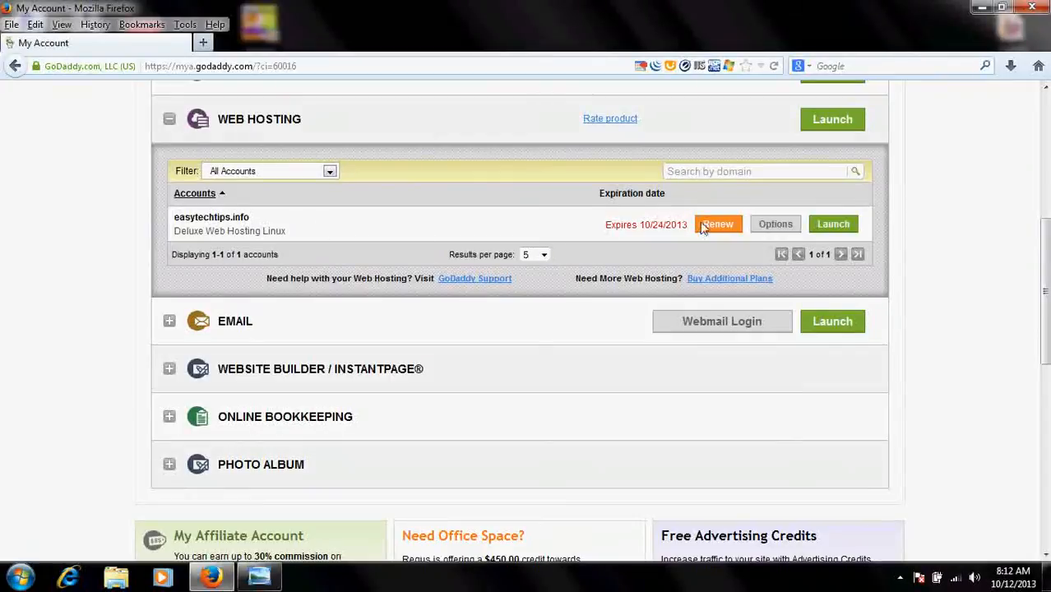
pyautogui.moveTo(526, 173)
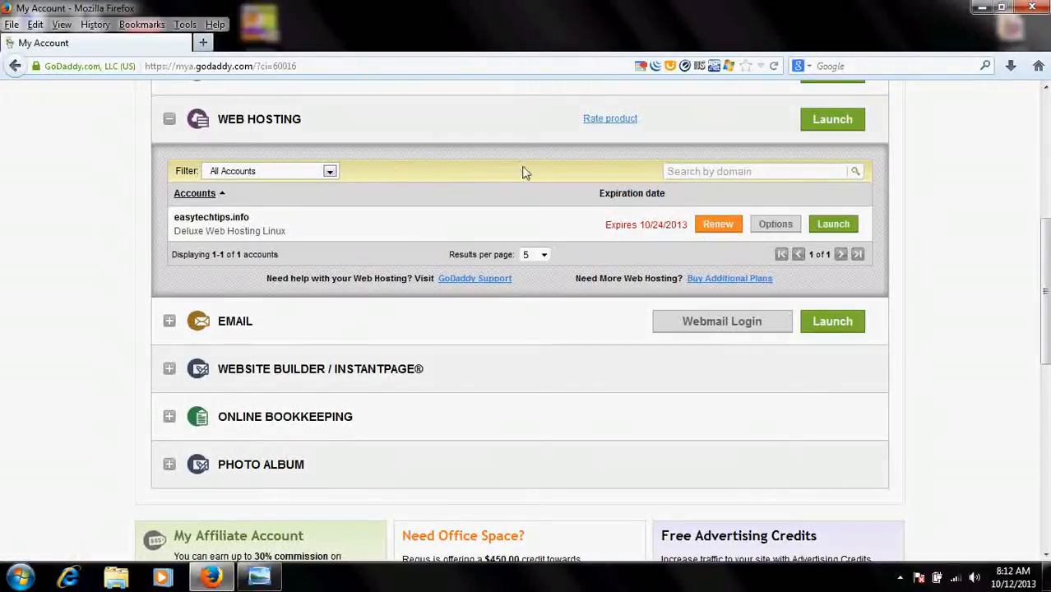
pyautogui.moveTo(833, 223)
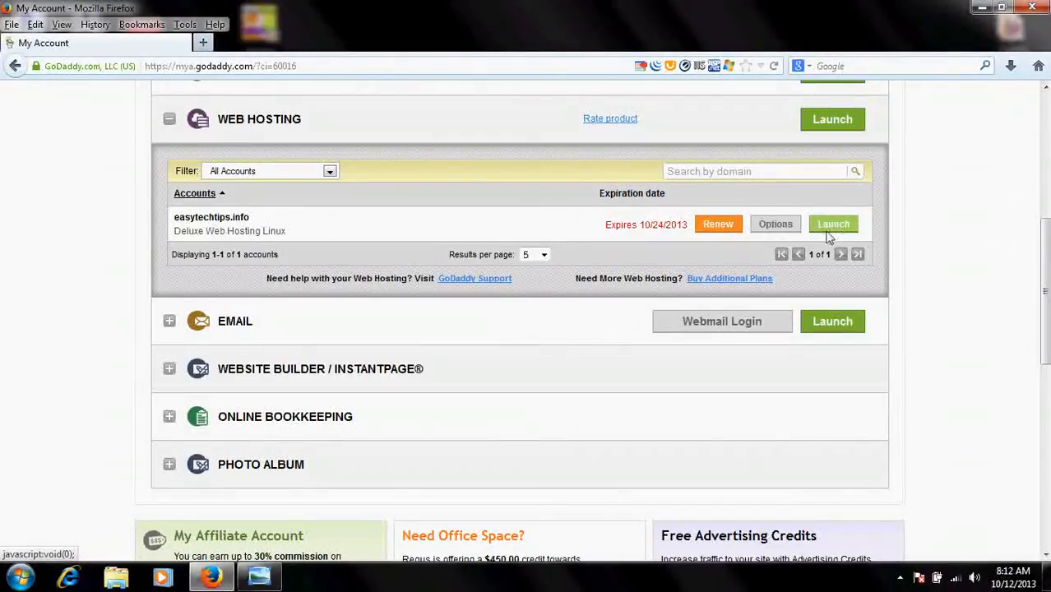
pyautogui.click(833, 224)
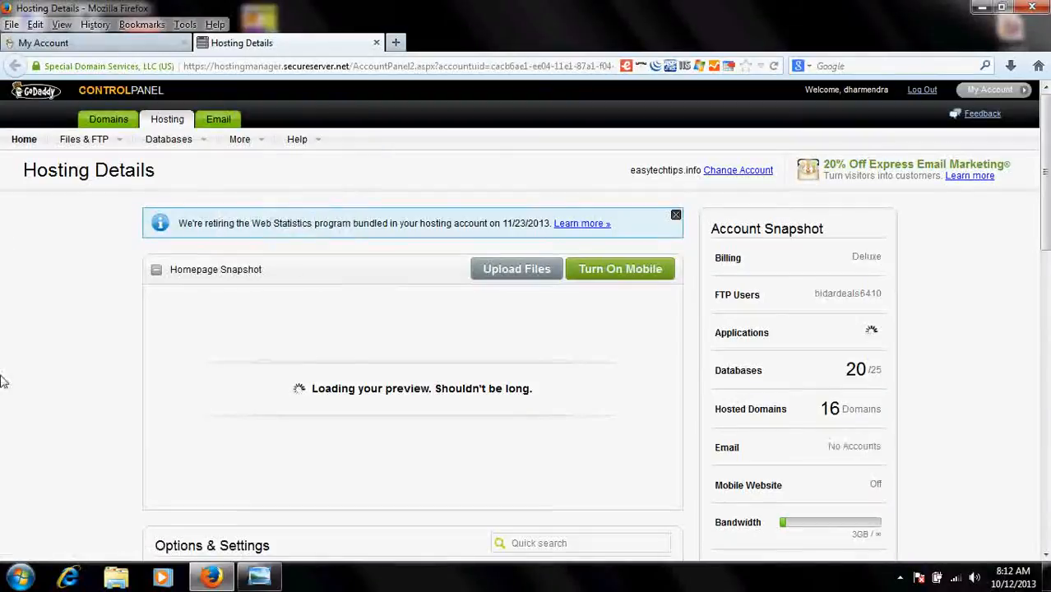
pyautogui.click(239, 139)
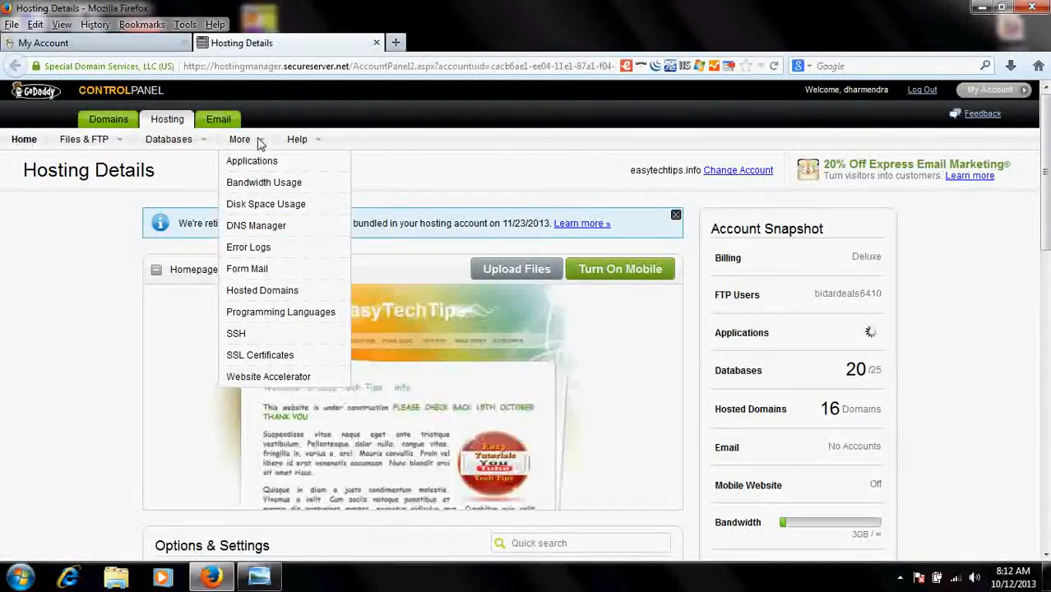
pyautogui.moveTo(263, 290)
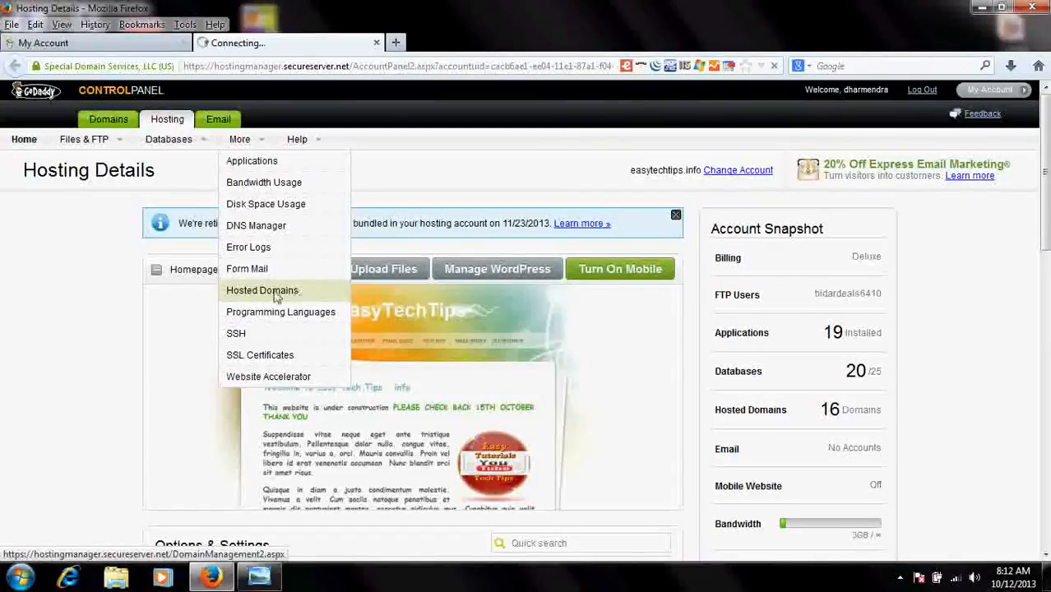
# Step: Open More > Hosted Domains to list the account's 16 hosted sites
pyautogui.click(262, 290)
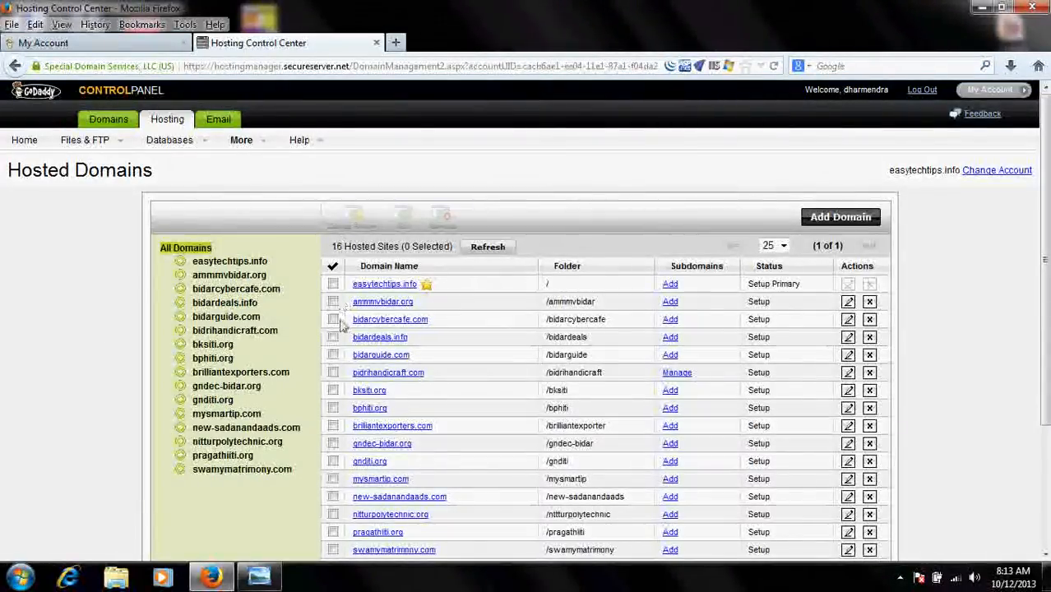
pyautogui.scroll(-3)
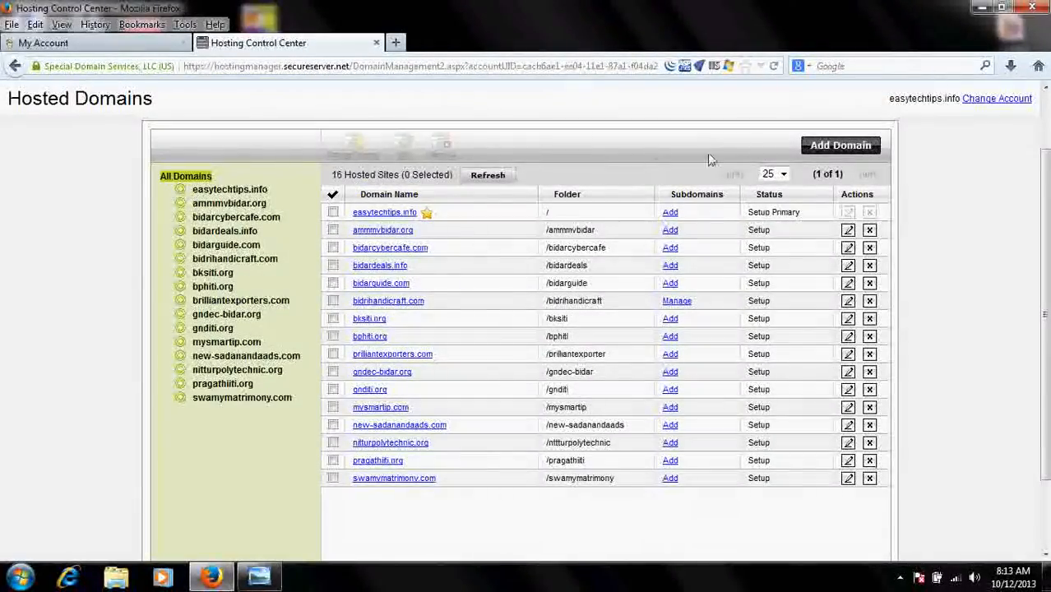
# Step: Fill the Add Domain form with BIDARJOBS.INFO and folder /BIDARJOB
pyautogui.click(840, 146)
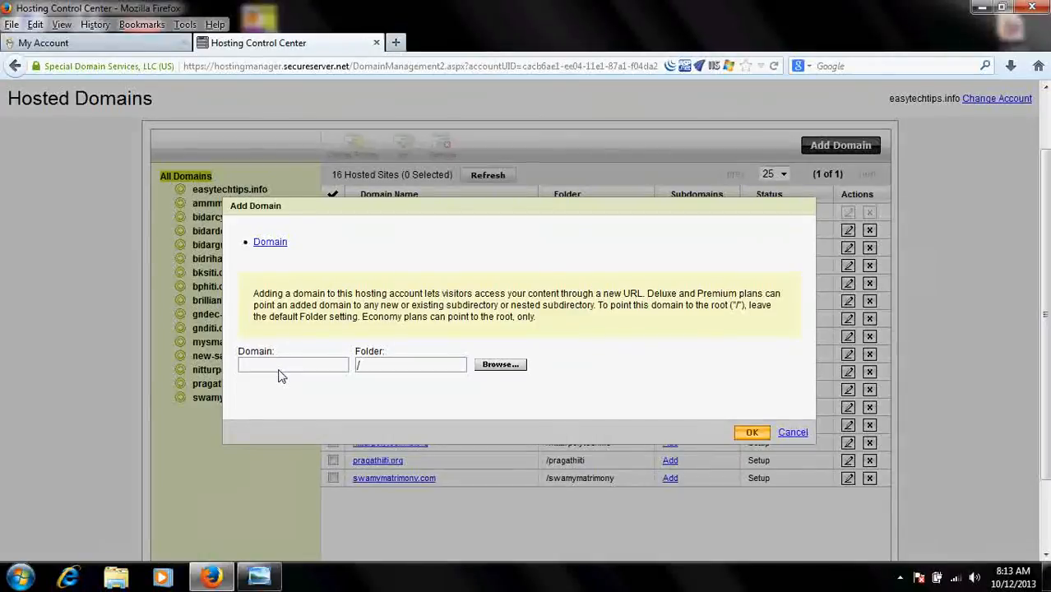
pyautogui.write('BID')
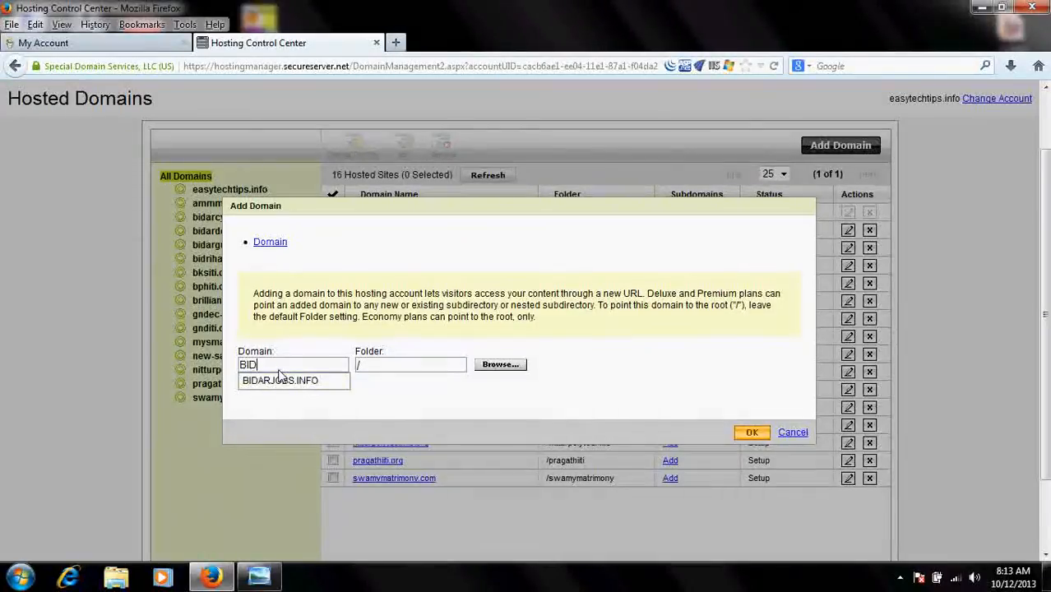
pyautogui.write('A')
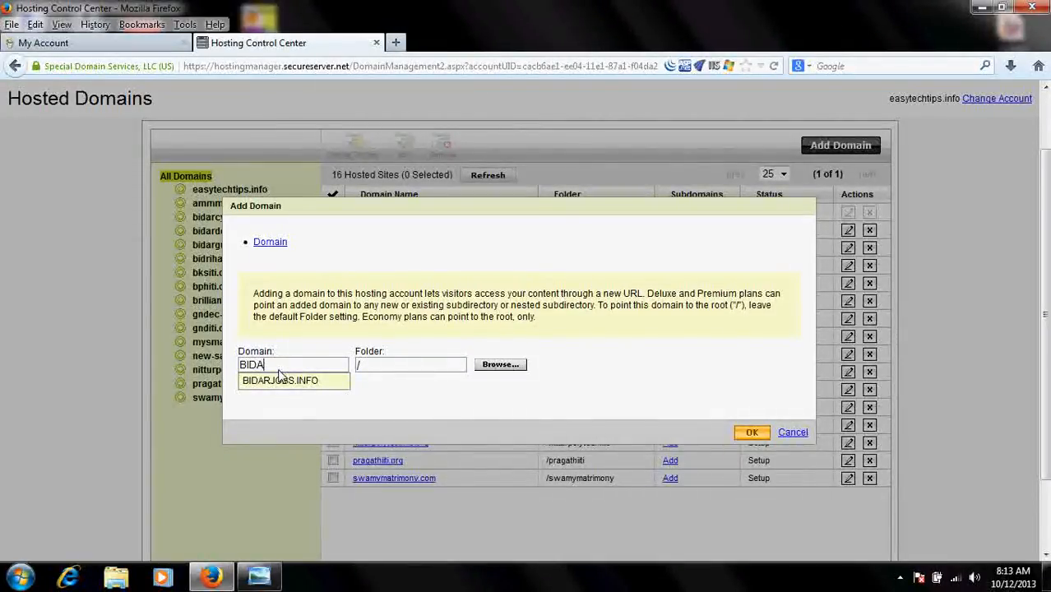
pyautogui.click(280, 380)
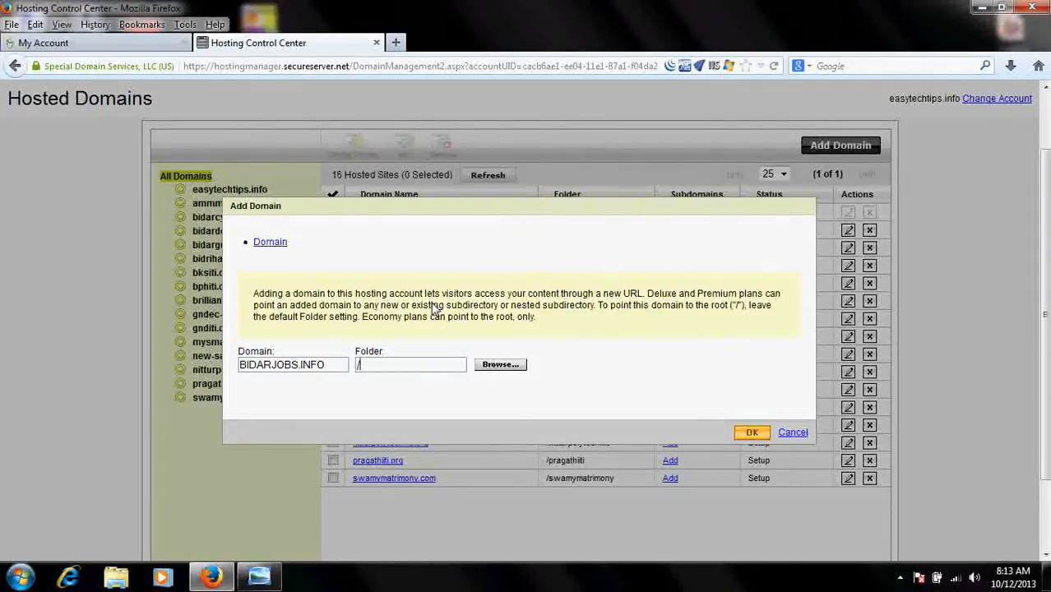
pyautogui.write('BIDAR')
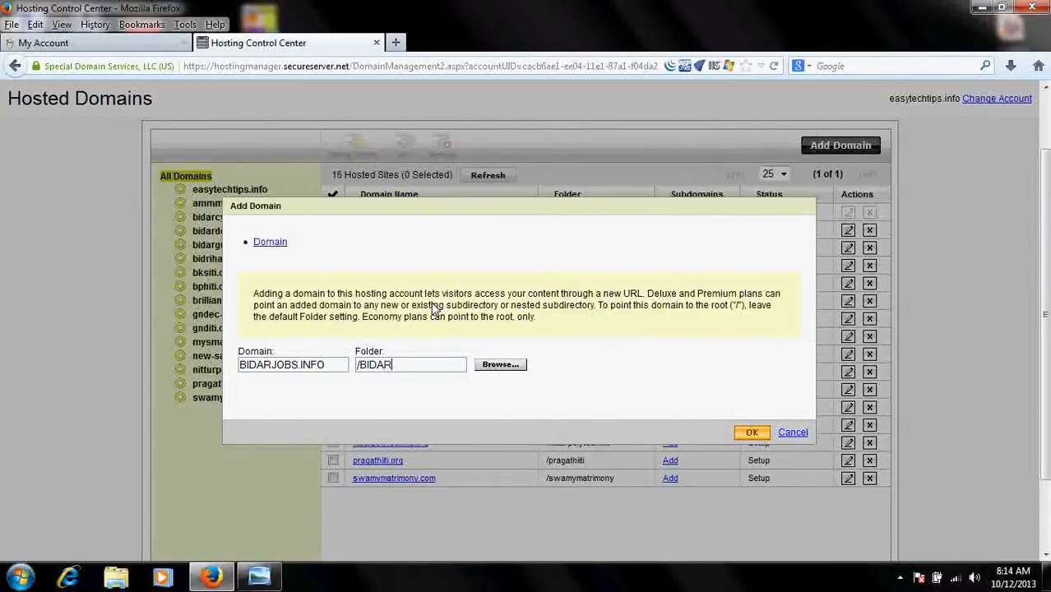
pyautogui.write('JOB')
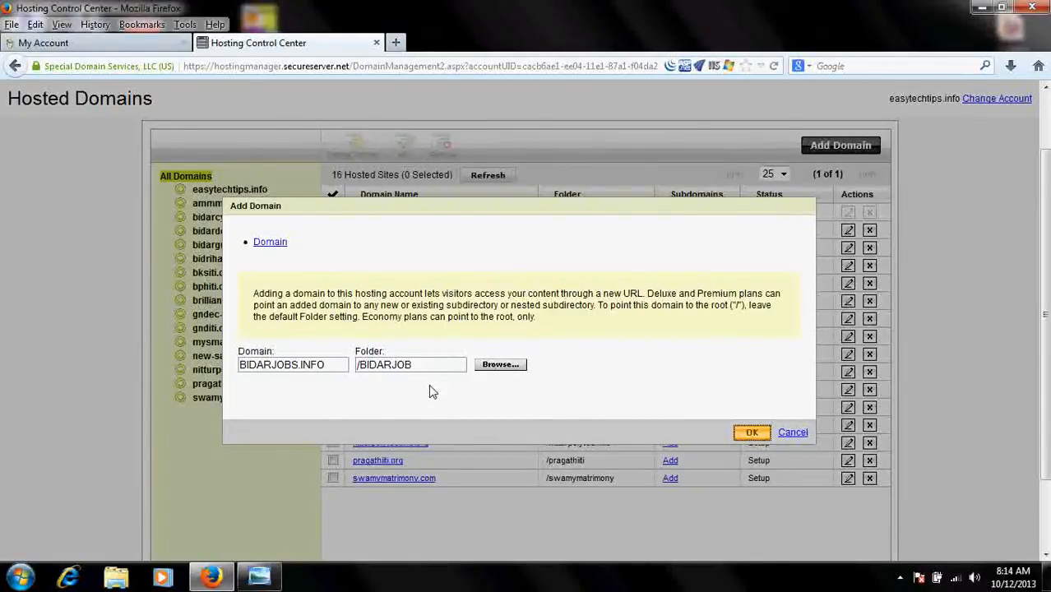
pyautogui.moveTo(442, 388)
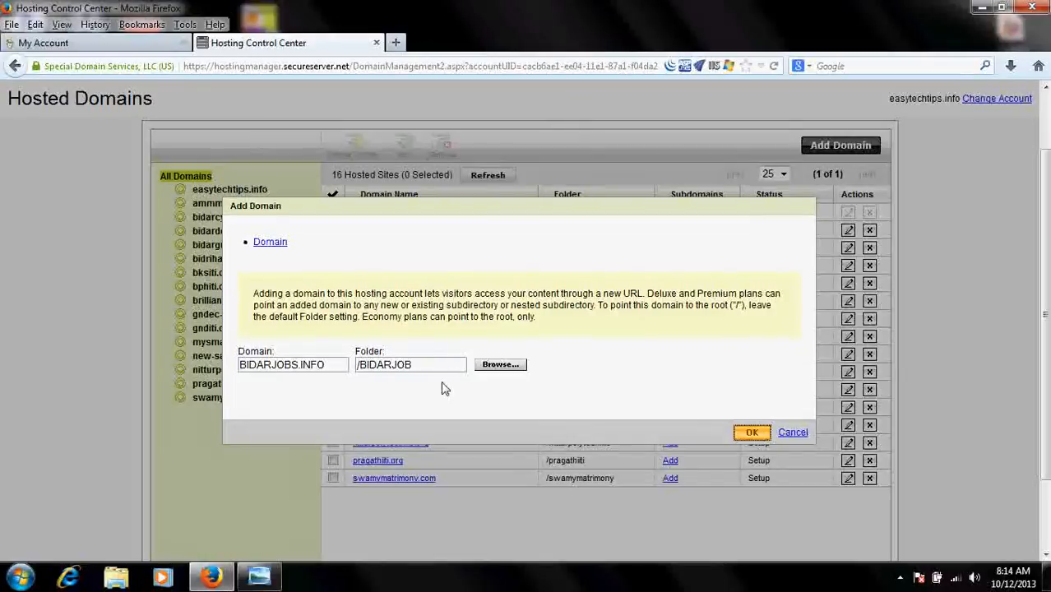
# Step: Submit BIDARJOBS.INFO as a hosted domain and return to the account overview
pyautogui.click(751, 432)
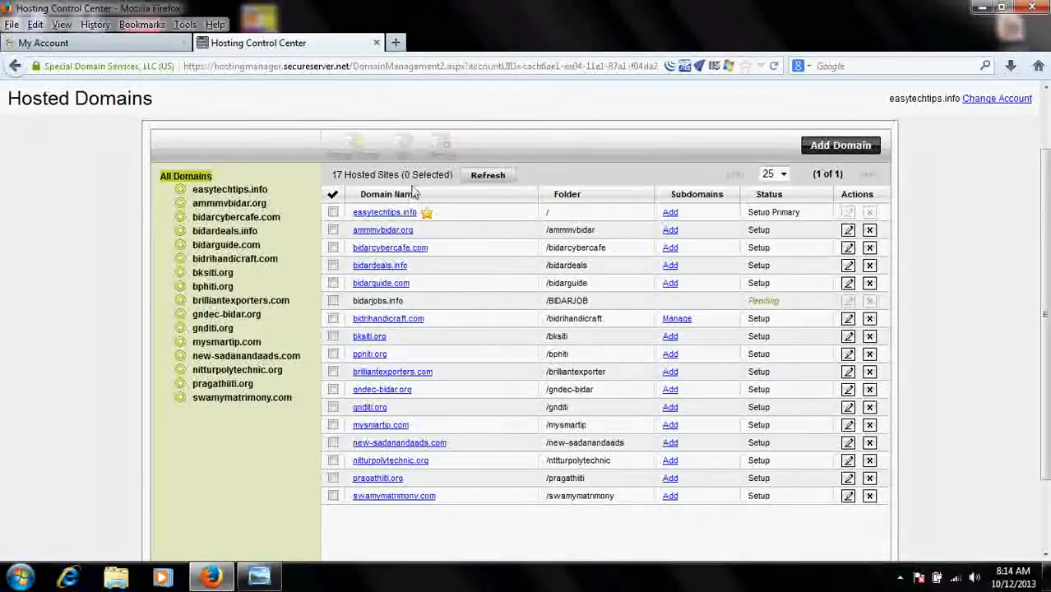
pyautogui.moveTo(771, 314)
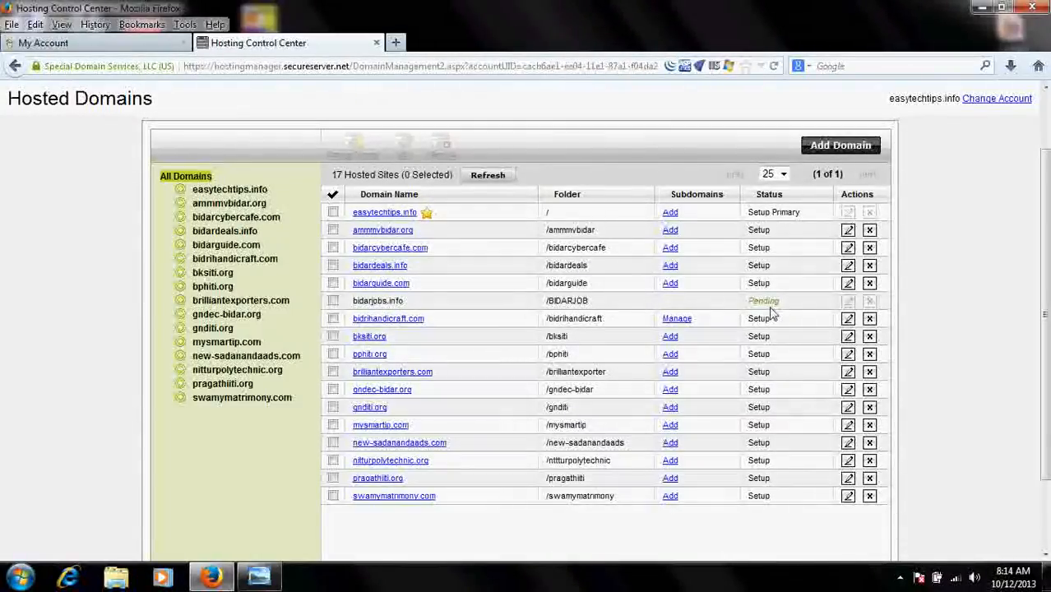
pyautogui.moveTo(744, 302)
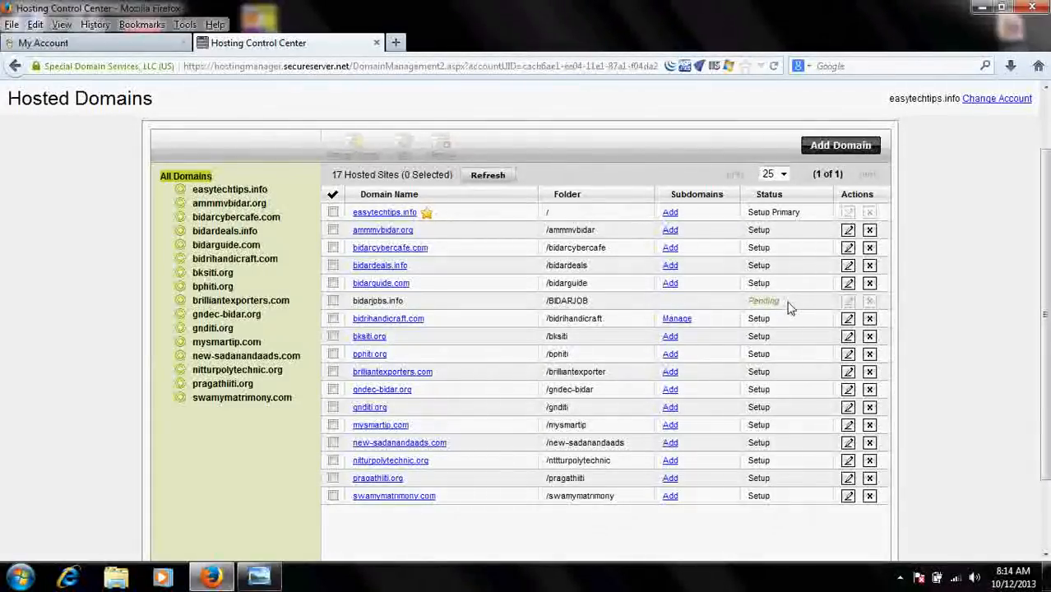
pyautogui.moveTo(760, 308)
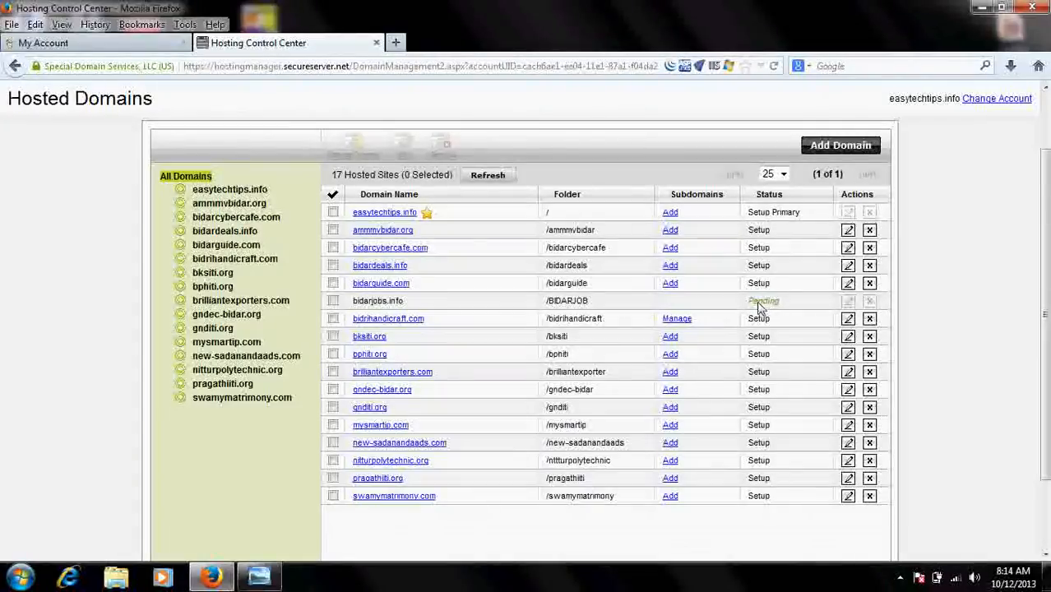
pyautogui.moveTo(313, 318)
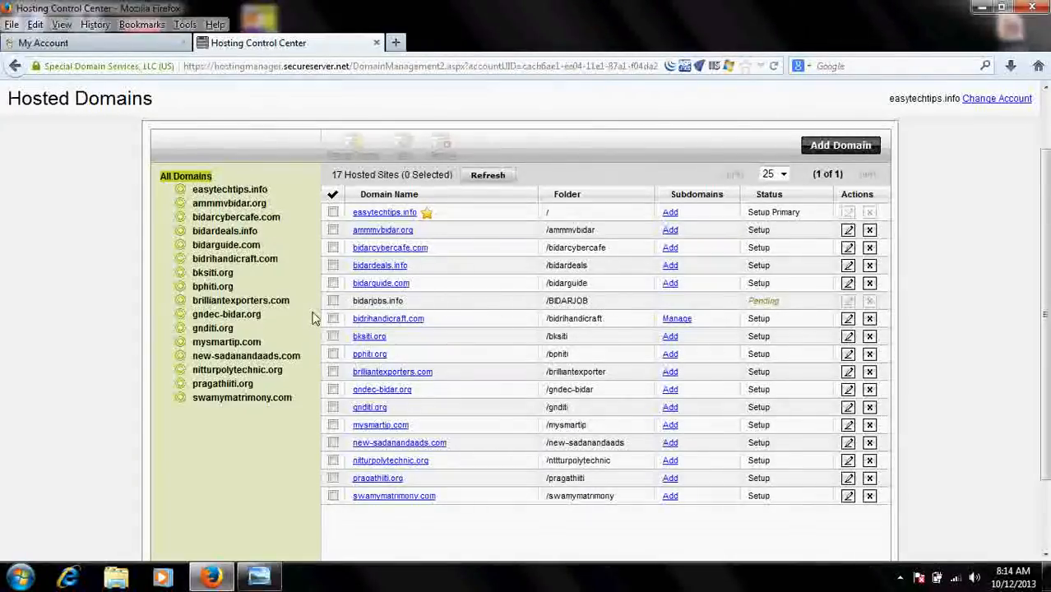
pyautogui.click(488, 175)
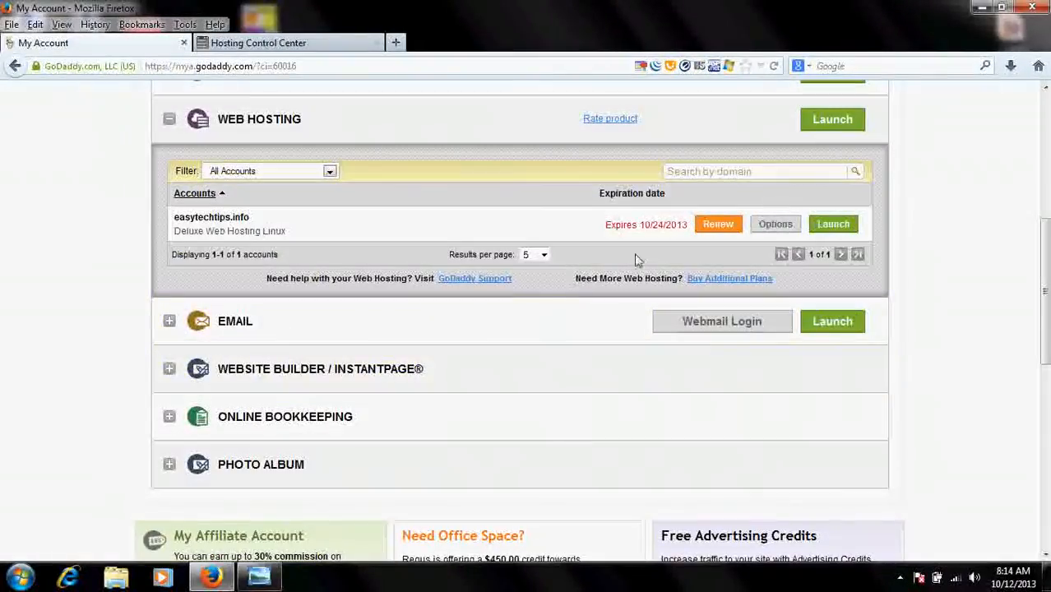
# Step: Open the Deluxe account's File Manager in a new tab, then return to Hosted Domains
pyautogui.click(832, 224)
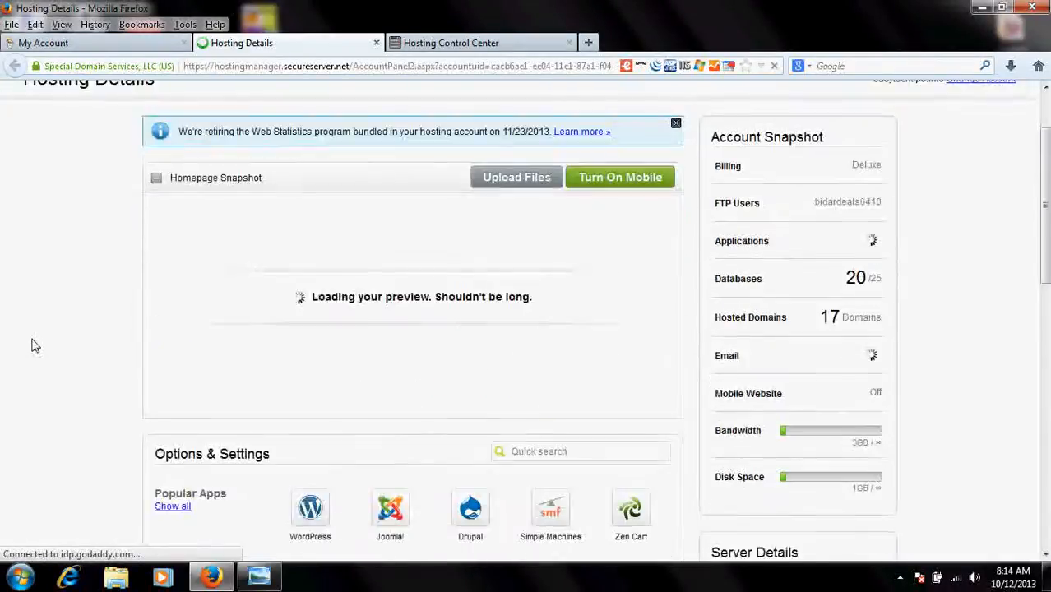
pyautogui.scroll(-3)
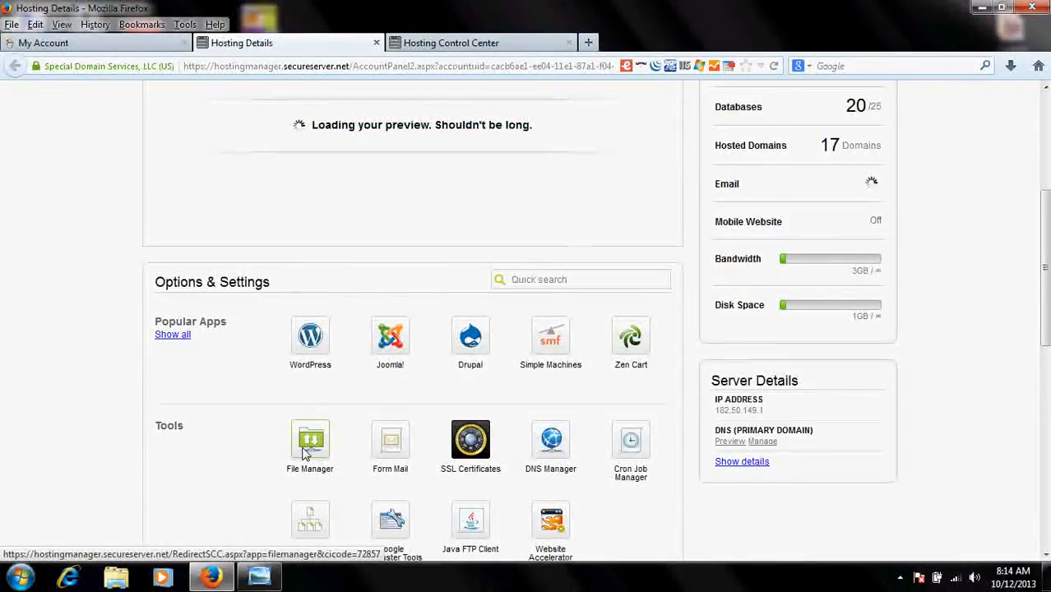
pyautogui.click(310, 440)
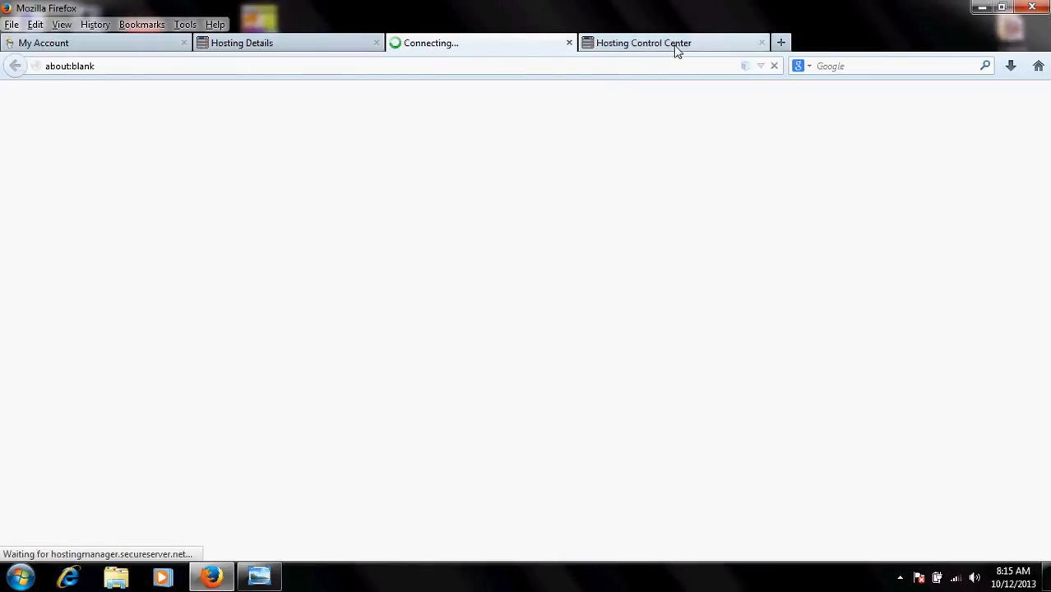
pyautogui.click(643, 43)
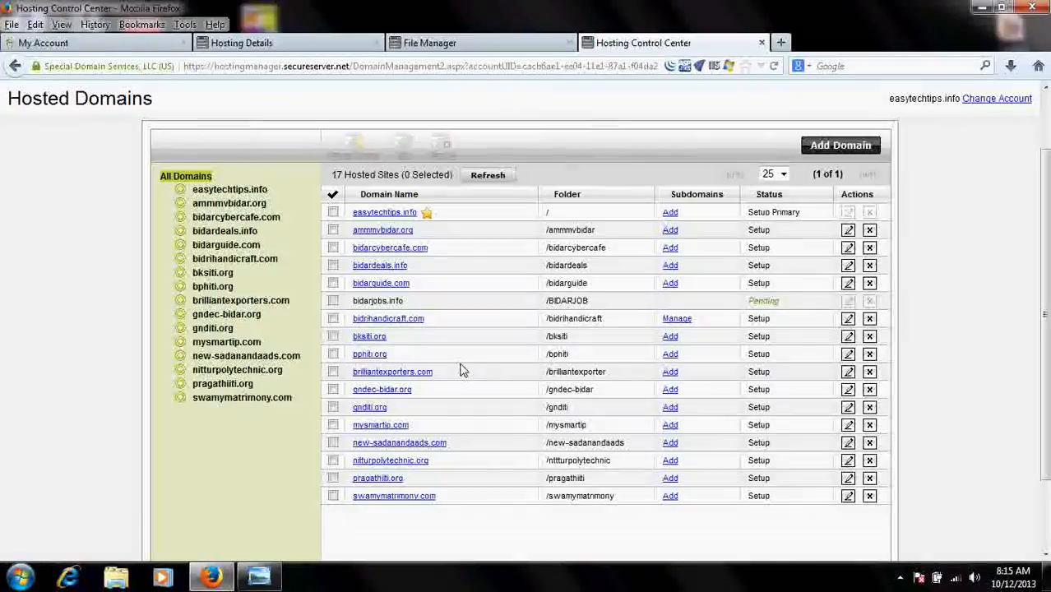
# Step: Check the File Manager webroot and open the BIDARJOB folder
pyautogui.click(429, 42)
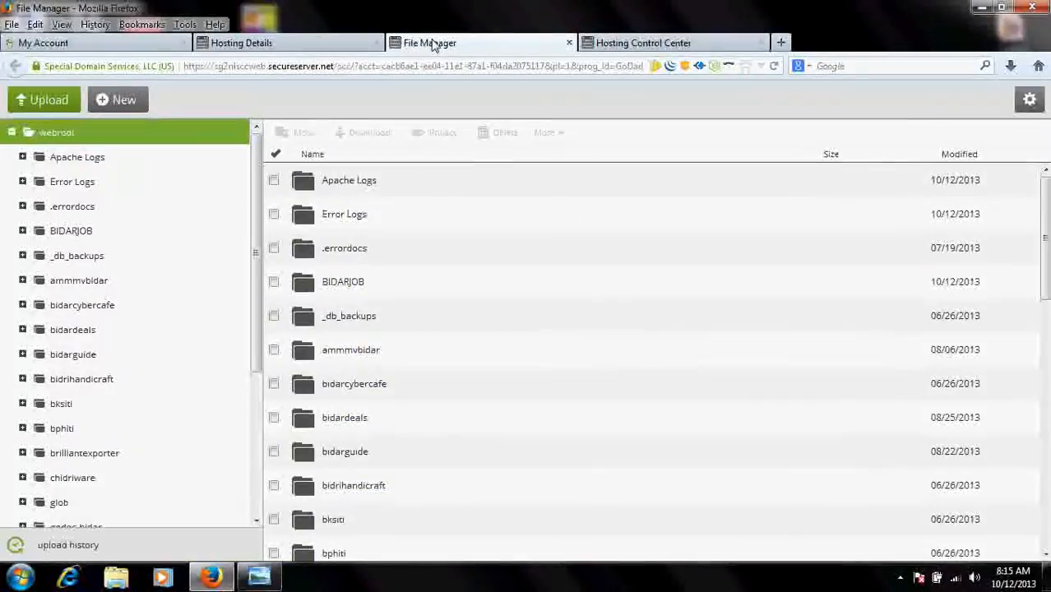
pyautogui.moveTo(644, 42)
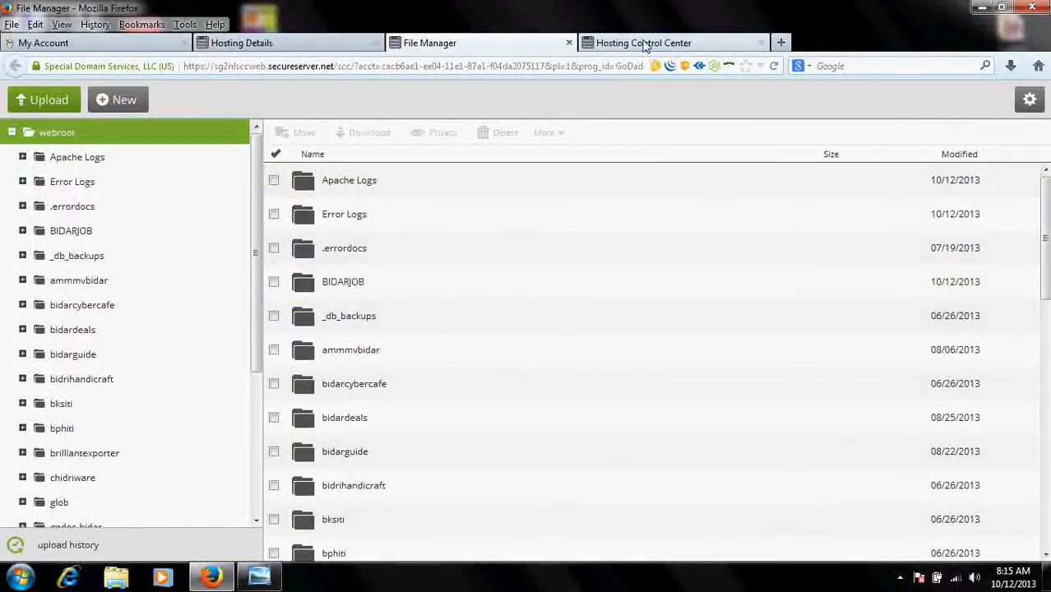
pyautogui.click(644, 43)
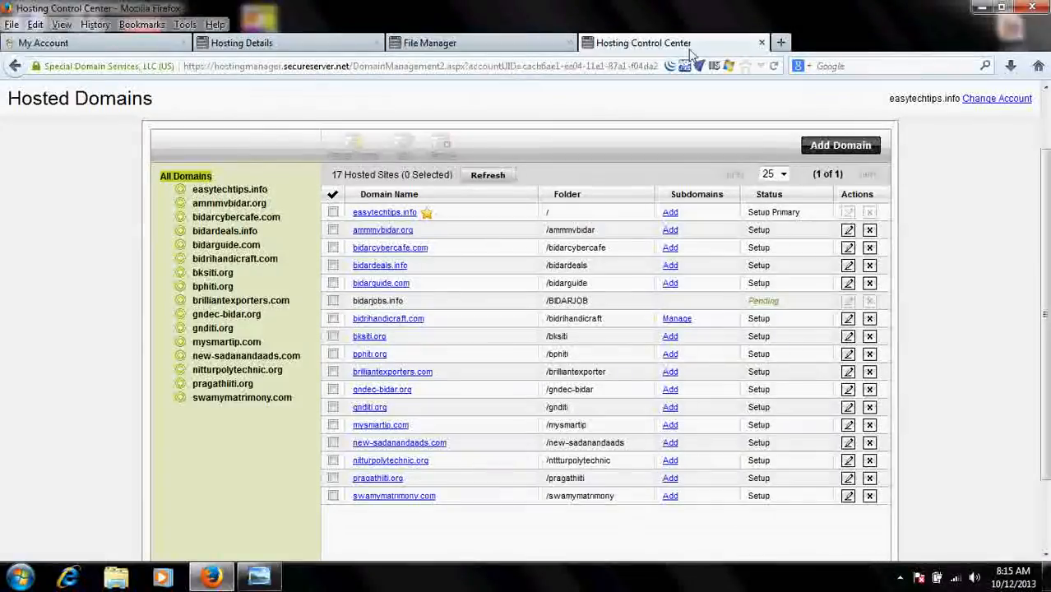
pyautogui.moveTo(481, 107)
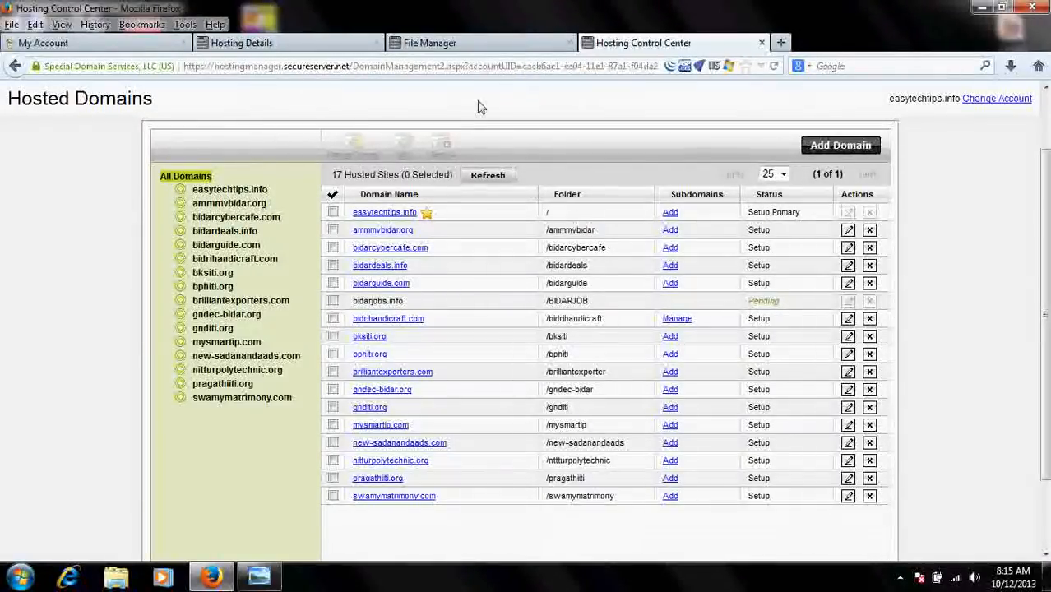
pyautogui.click(429, 43)
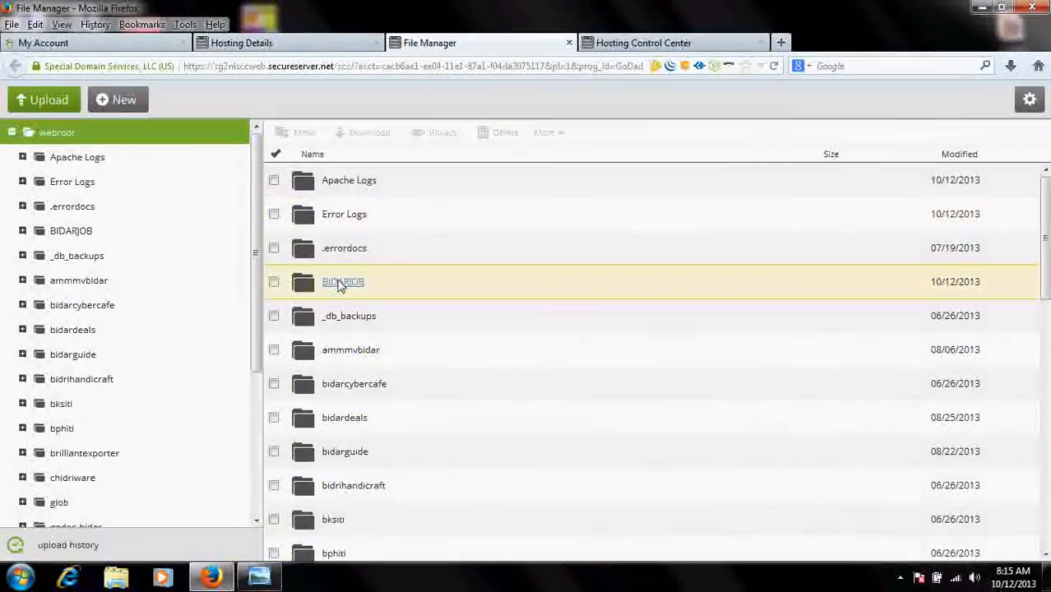
pyautogui.moveTo(952, 180)
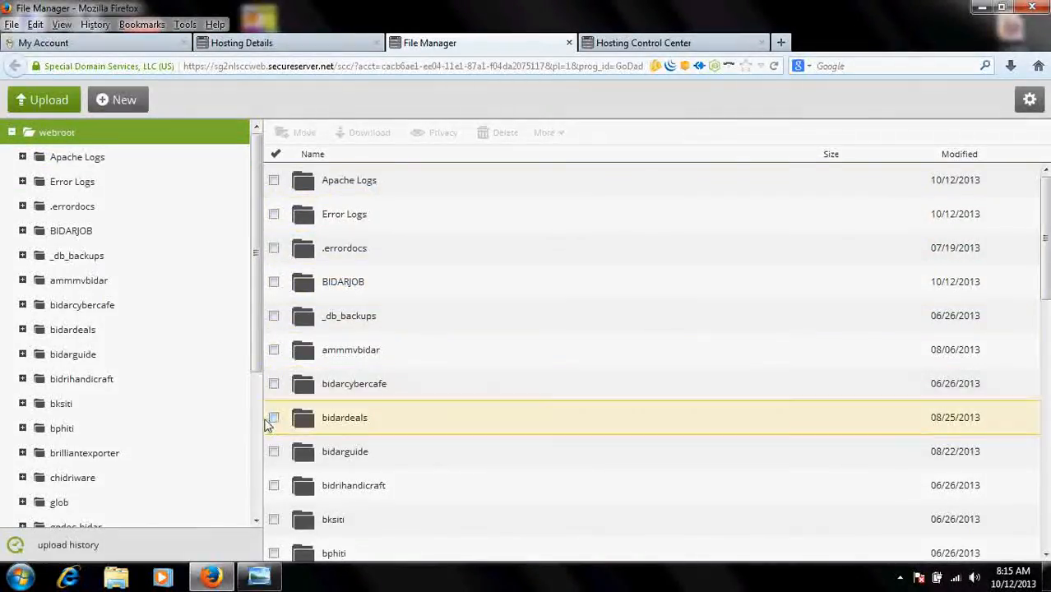
pyautogui.scroll(-3)
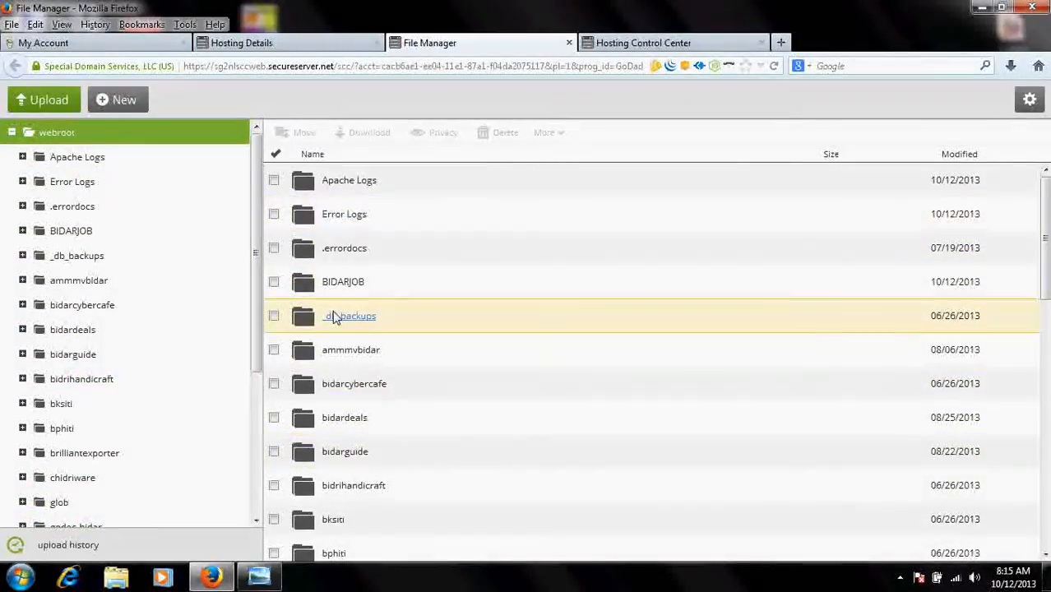
pyautogui.moveTo(351, 350)
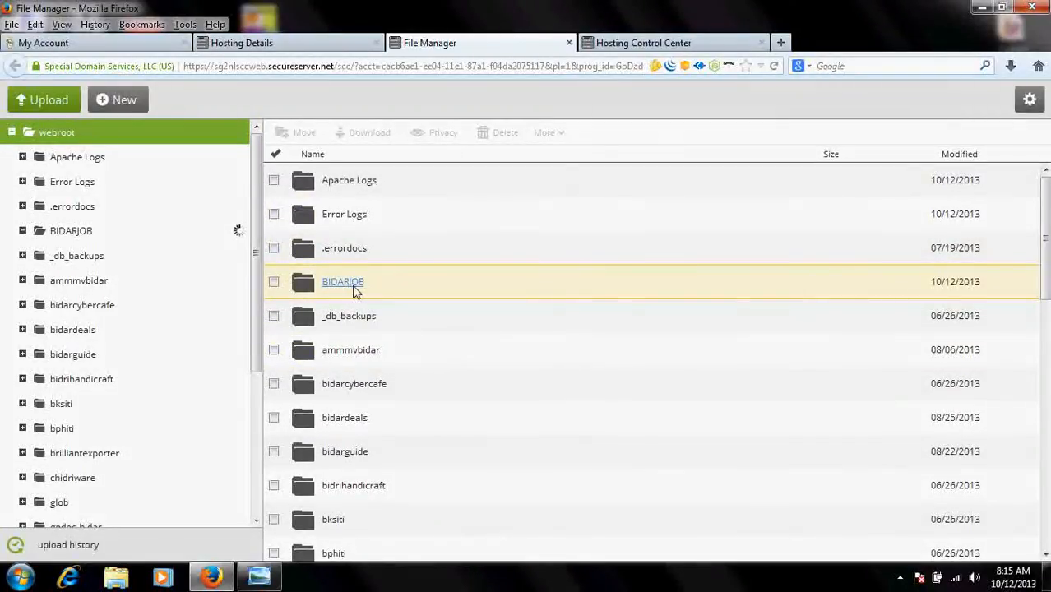
pyautogui.click(342, 281)
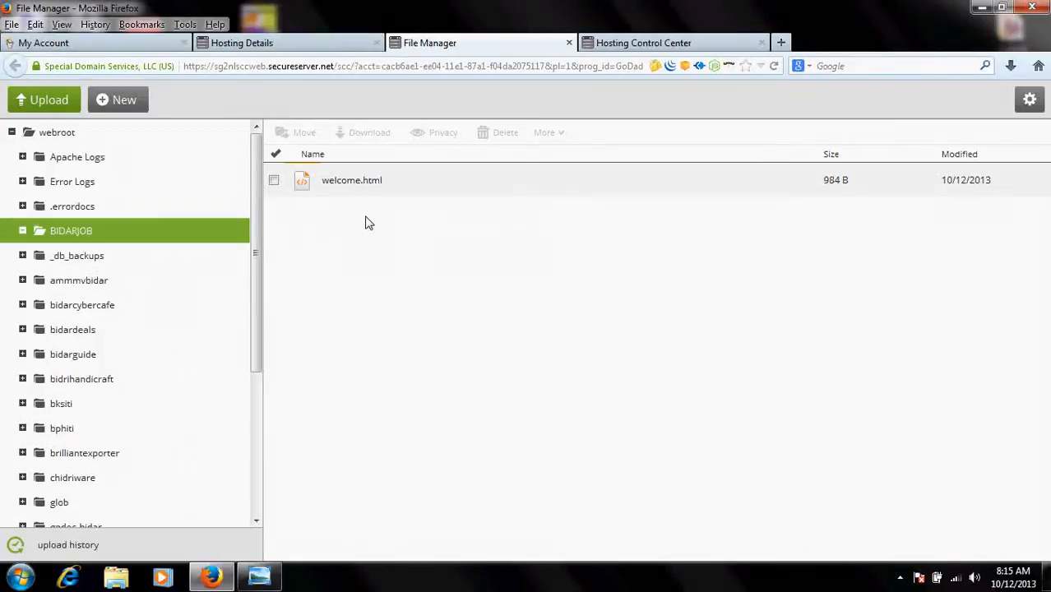
pyautogui.moveTo(397, 241)
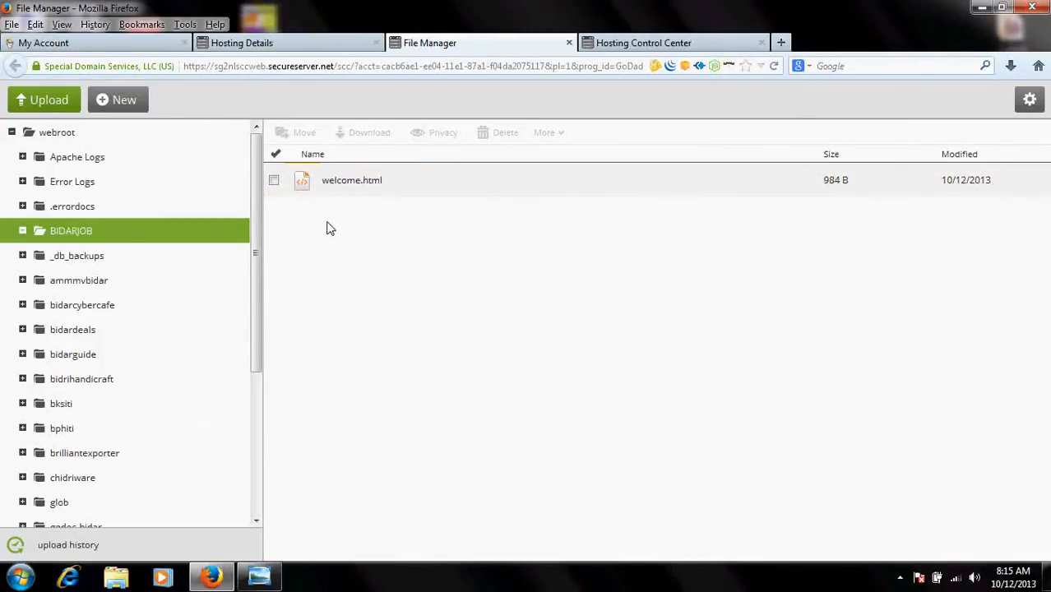
pyautogui.moveTo(403, 276)
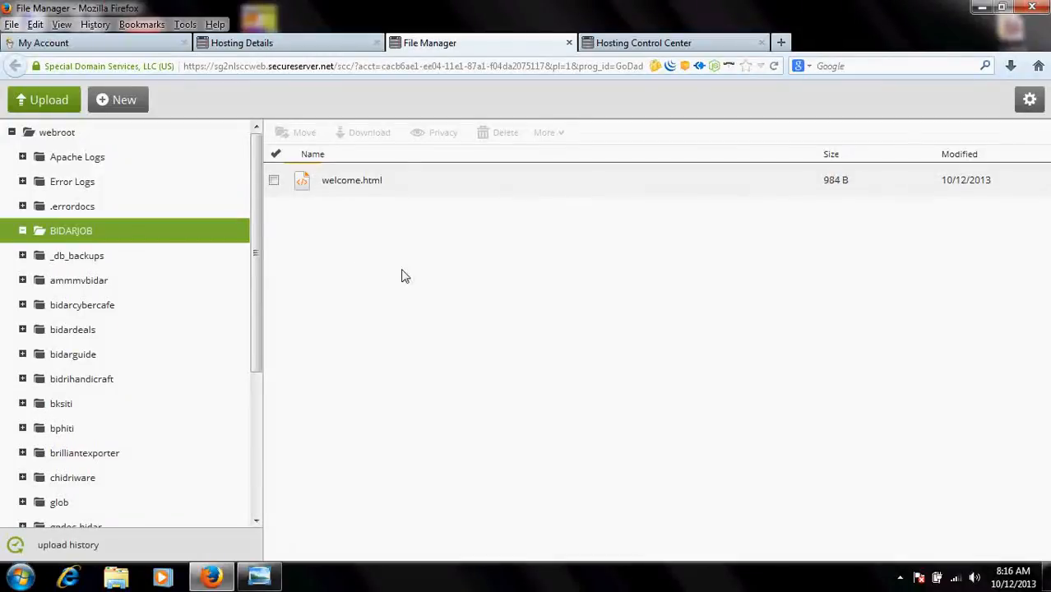
pyautogui.moveTo(358, 256)
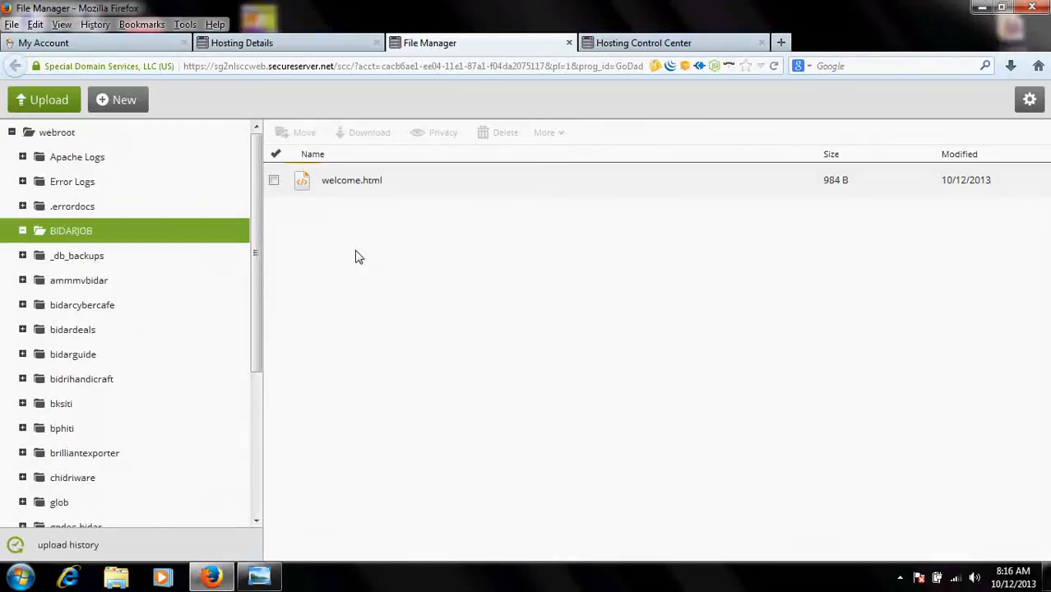
pyautogui.moveTo(350, 265)
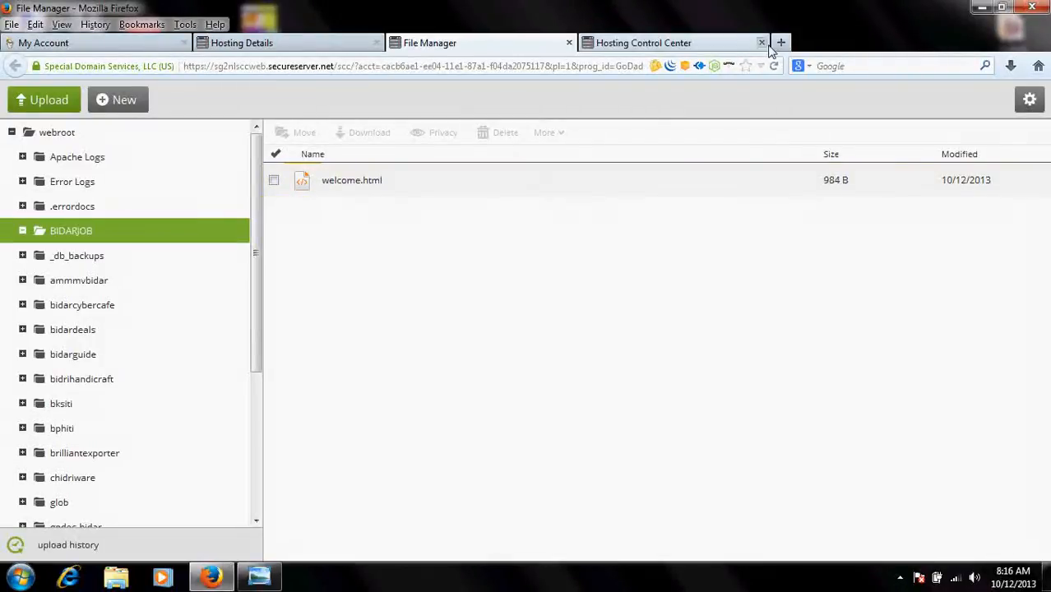
# Step: Open a new Firefox tab beside File Manager showing BIDARJOB's welcome.html
pyautogui.click(779, 42)
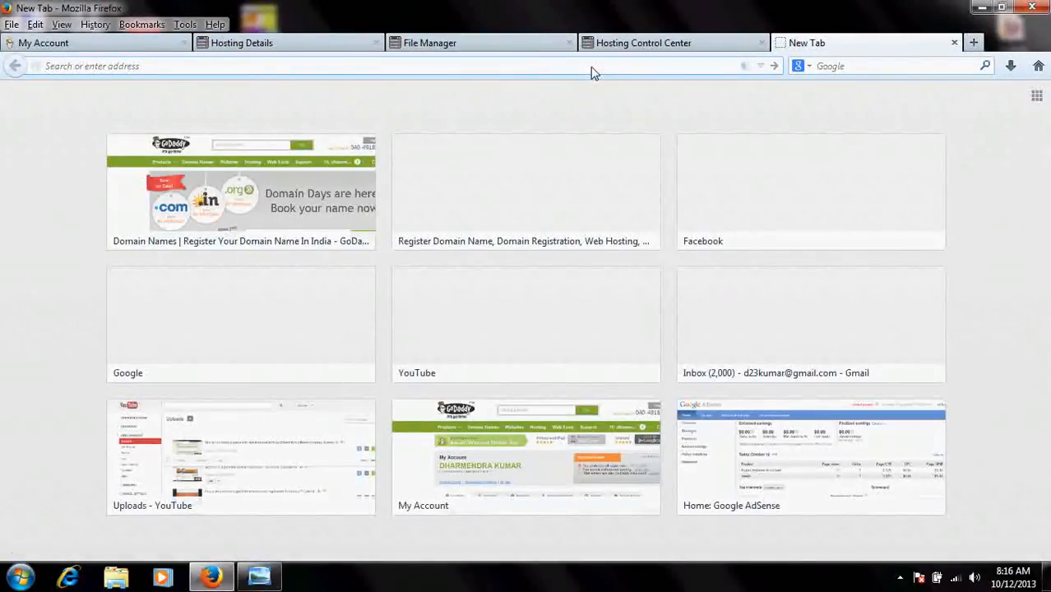
# Step: Visit bidarjobs.info, confirm its 'Coming Soon' placeholder page, then close that tab
pyautogui.write('BIDAR')
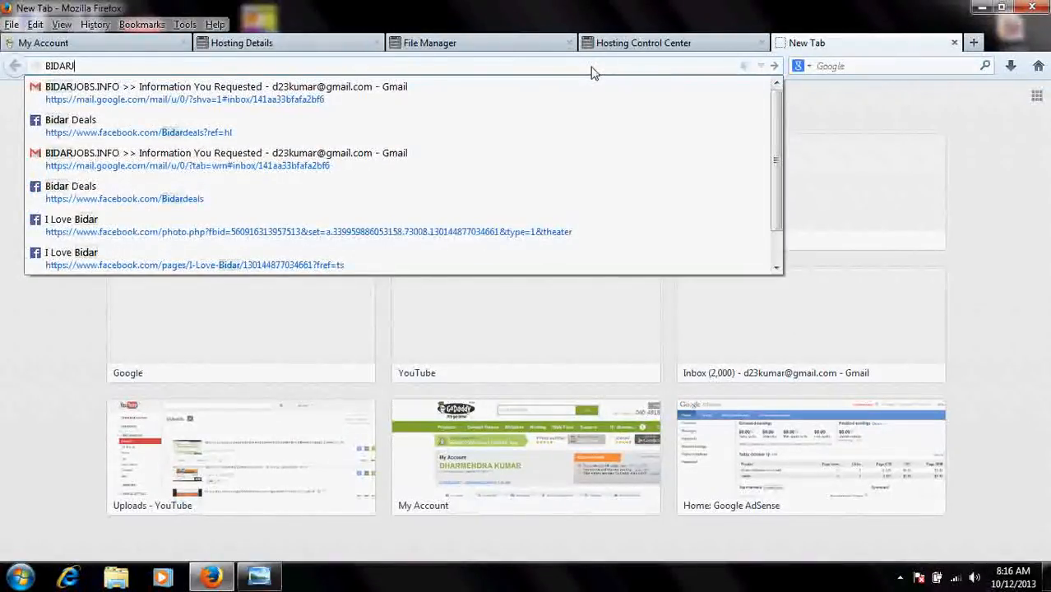
pyautogui.write('JOBS')
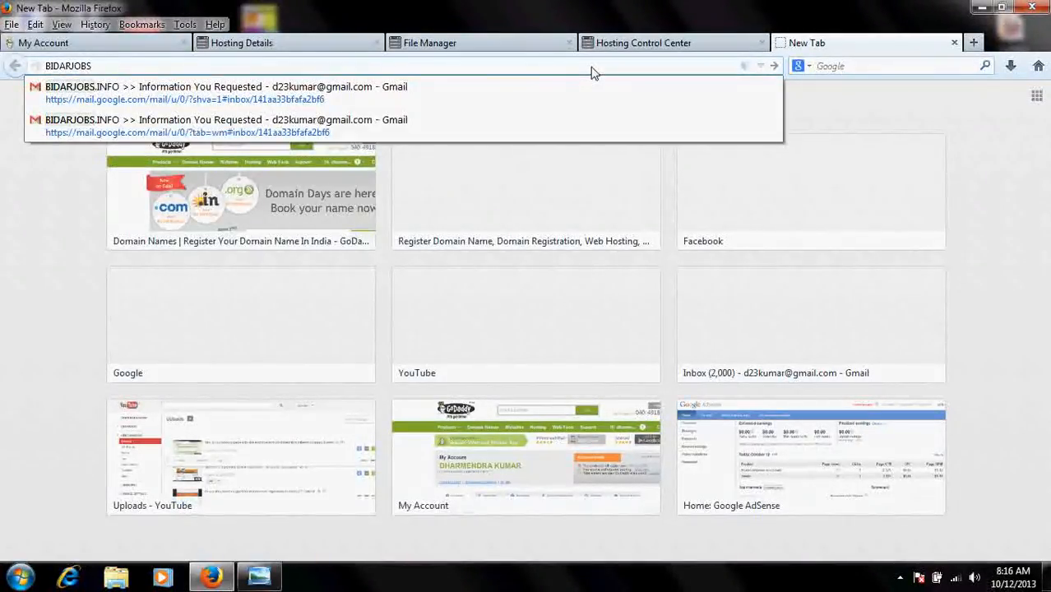
pyautogui.write('.INFO')
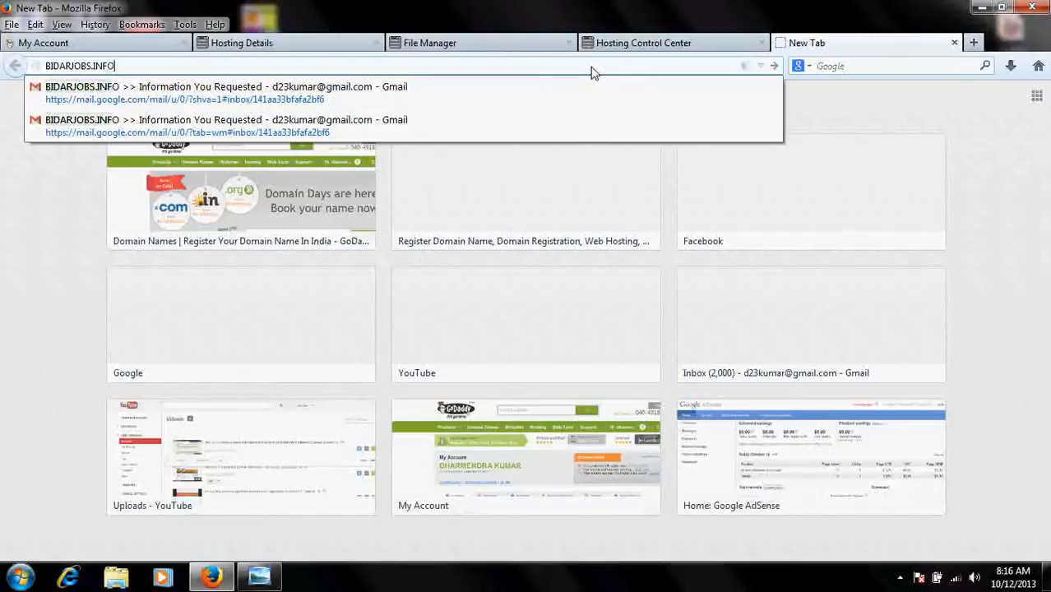
pyautogui.press('Return')
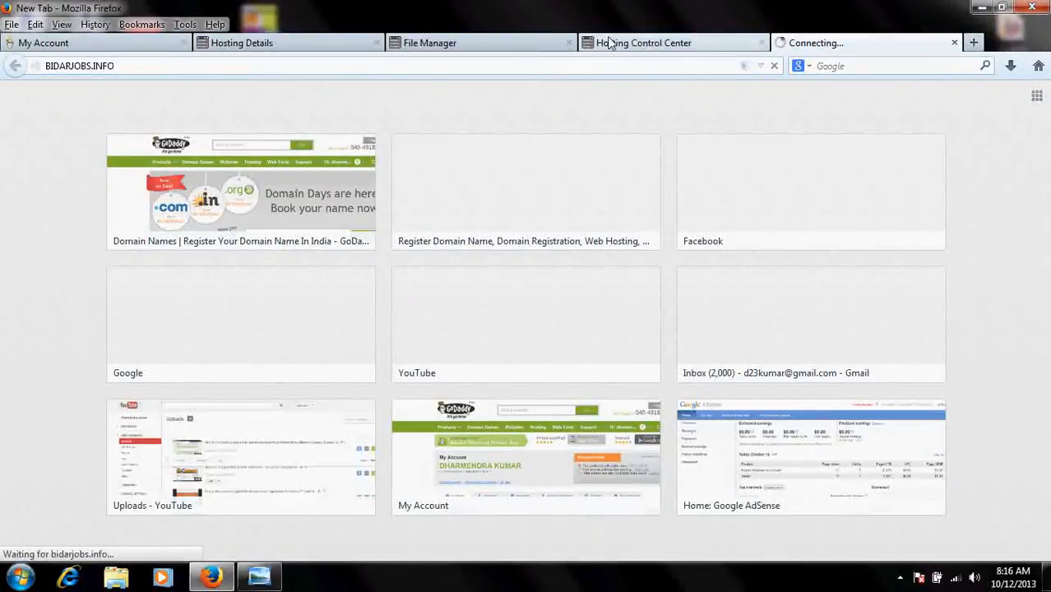
pyautogui.click(429, 43)
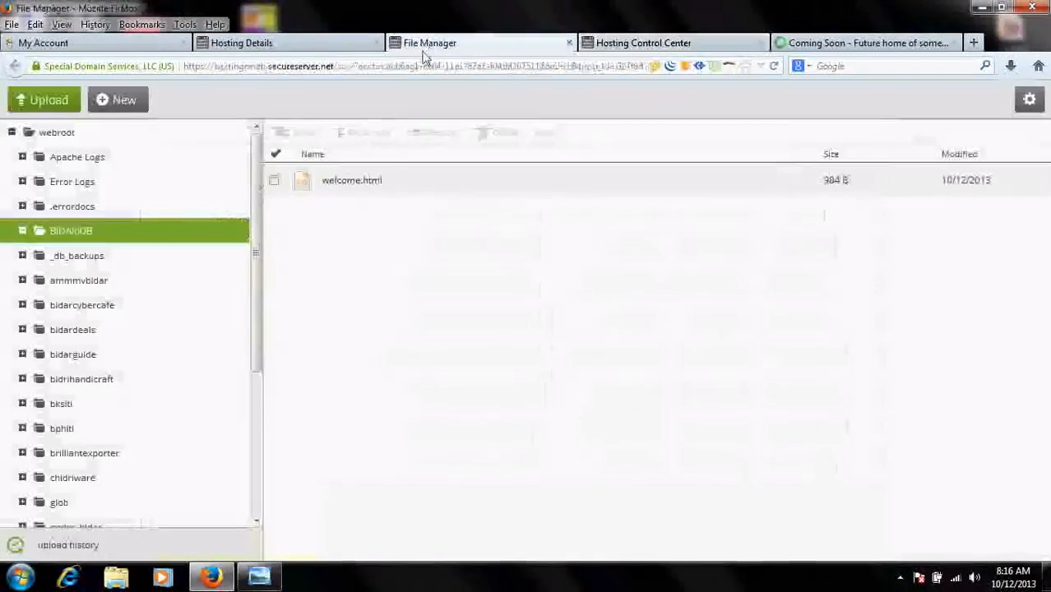
pyautogui.click(863, 42)
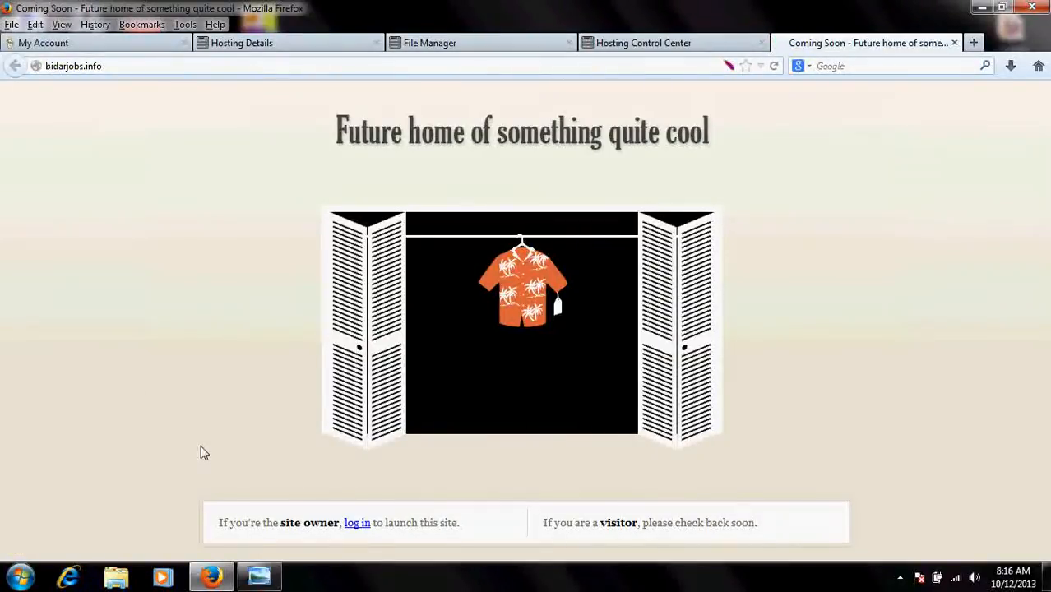
pyautogui.click(643, 43)
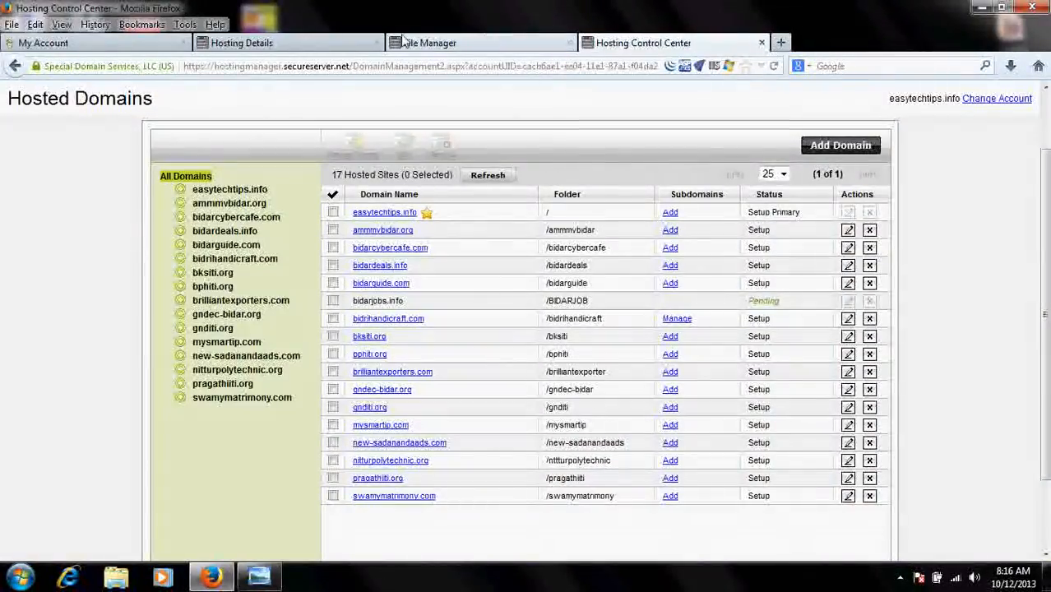
# Step: Return to the File Manager tab showing BIDARJOB with welcome.html
pyautogui.click(429, 42)
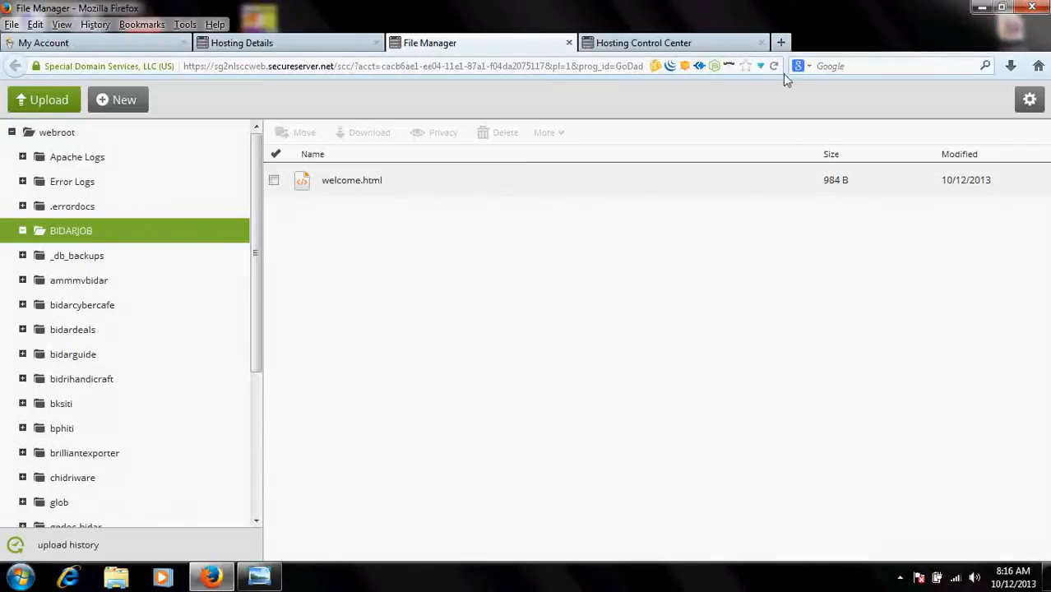
pyautogui.moveTo(413, 253)
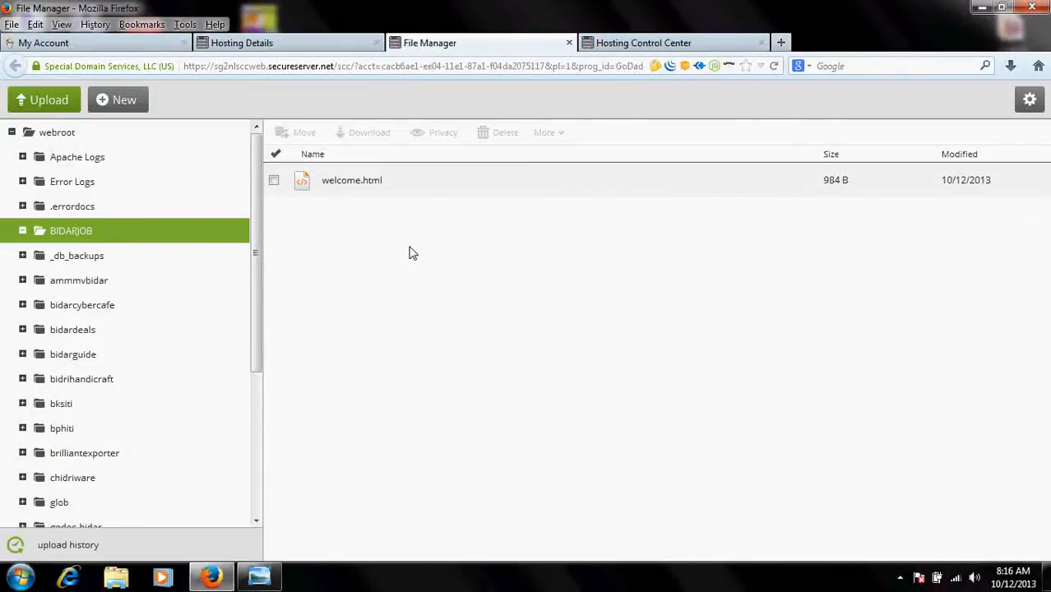